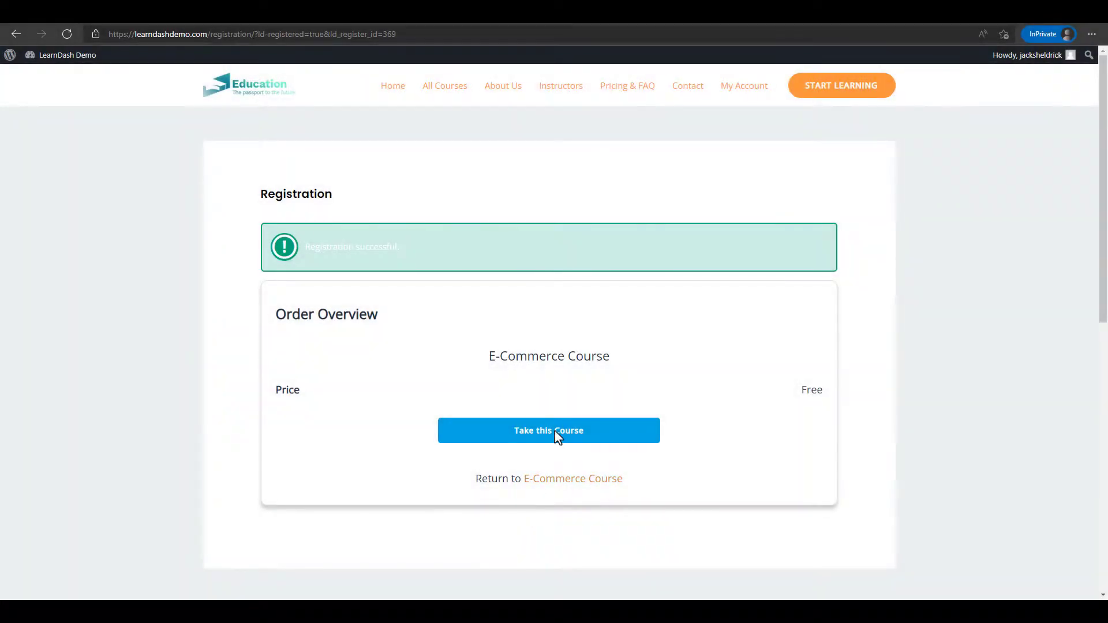
{"action": "mouse_move", "coordinate": [557, 439]}
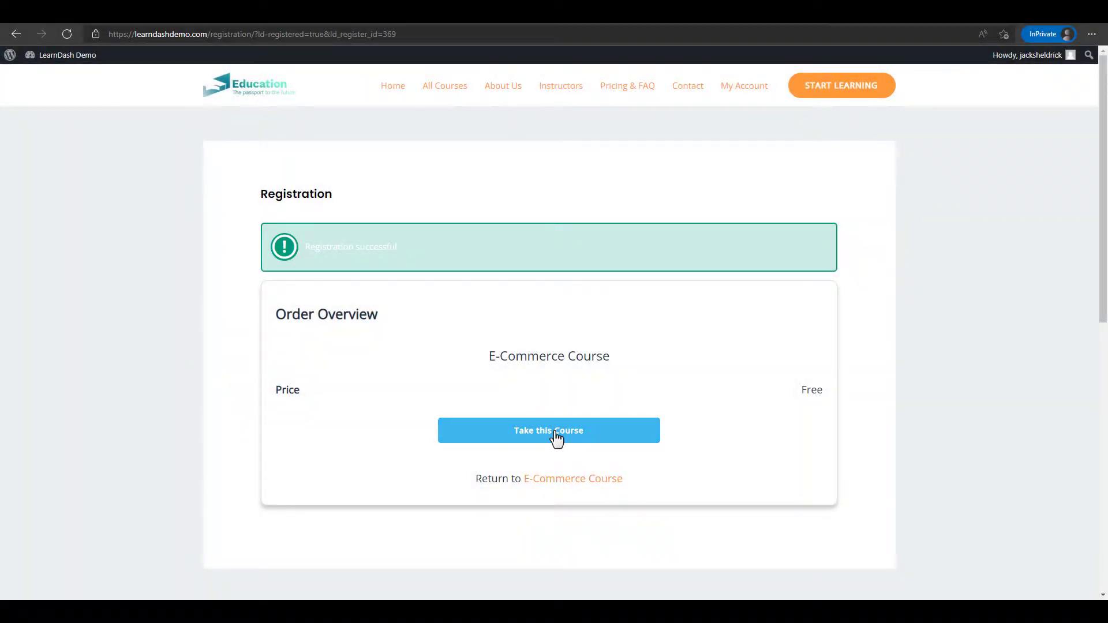
- Take the free E-Commerce Course from the Order Overview on the registration page
{"action": "left_click", "coordinate": [549, 430]}
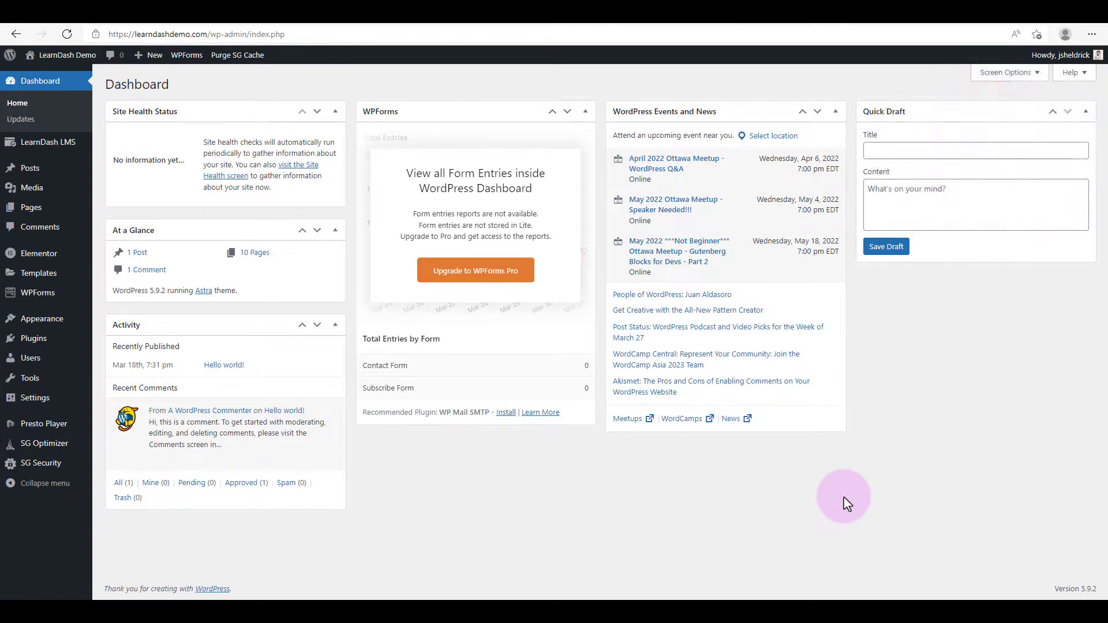
{"action": "mouse_move", "coordinate": [52, 156]}
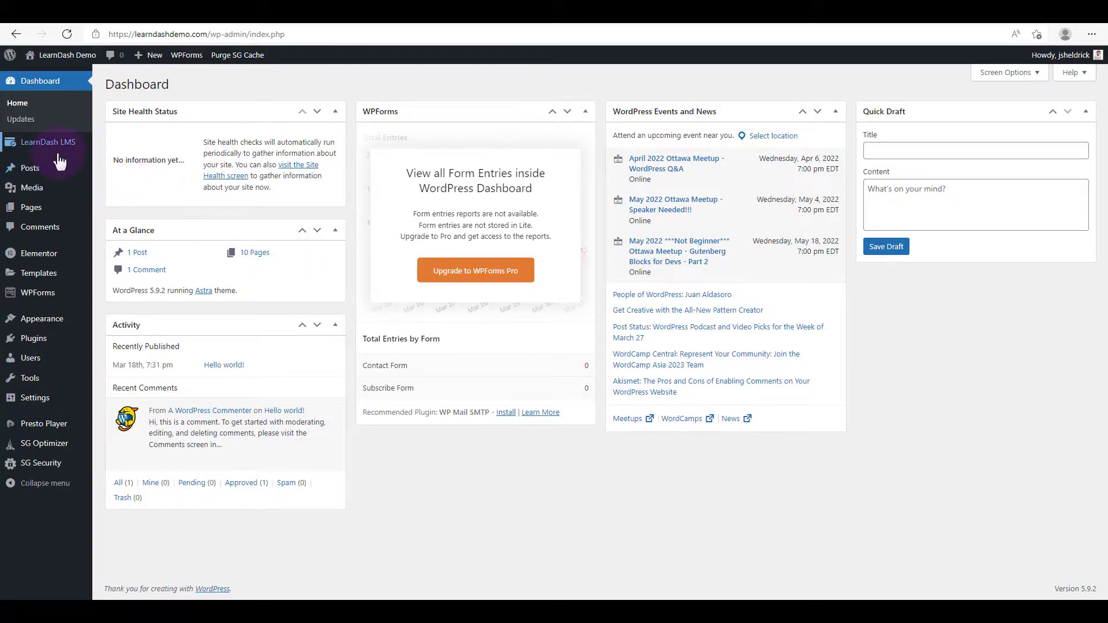
{"action": "mouse_move", "coordinate": [49, 142]}
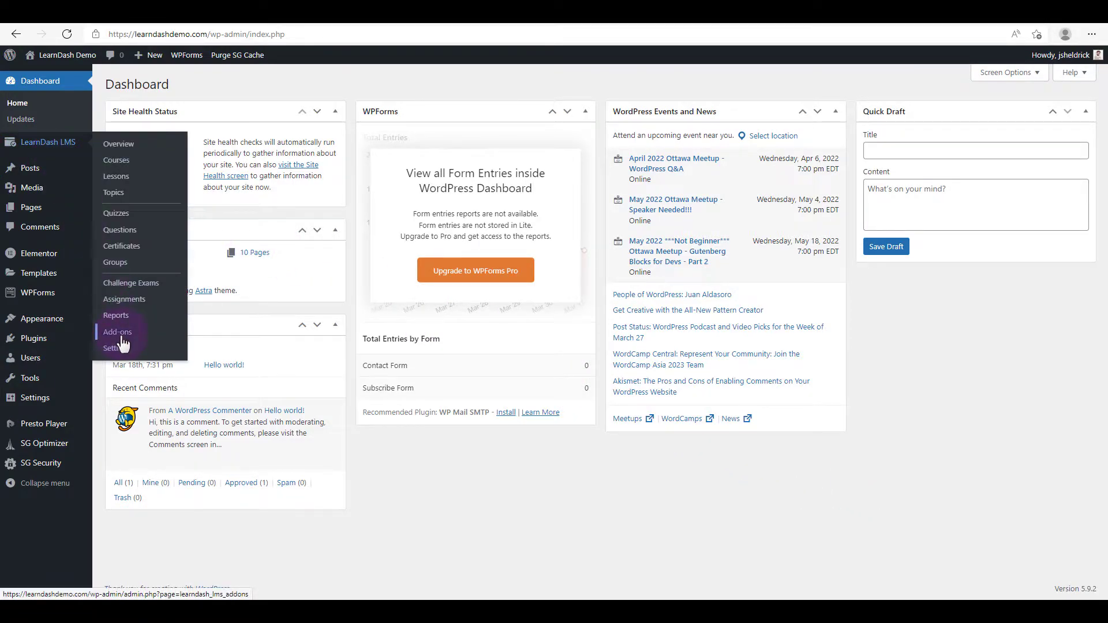
- Go to the LearnDash Add-ons catalogue from the admin sidebar
{"action": "left_click", "coordinate": [118, 332]}
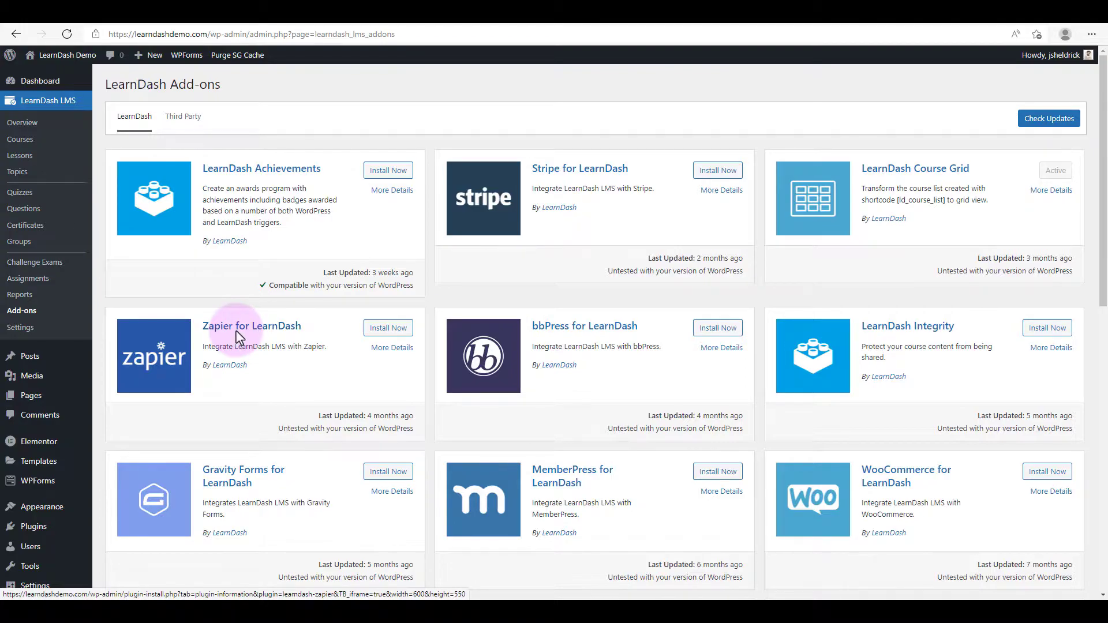
{"action": "mouse_move", "coordinate": [389, 175]}
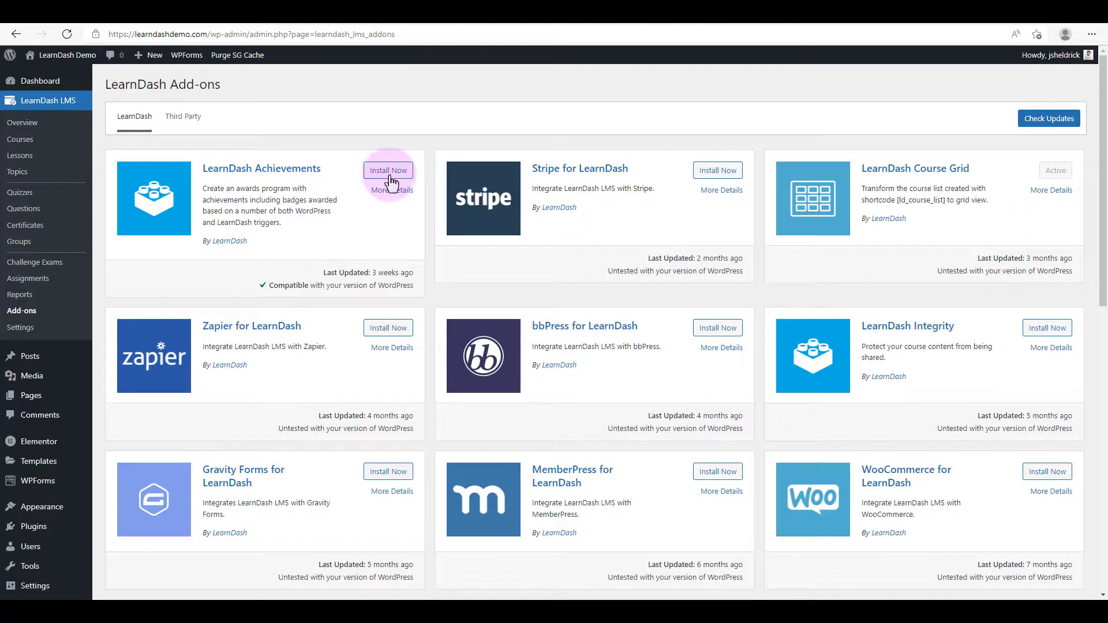
- Install and activate the LearnDash Achievements add-on, then show its empty Achievements list
{"action": "left_click", "coordinate": [388, 169]}
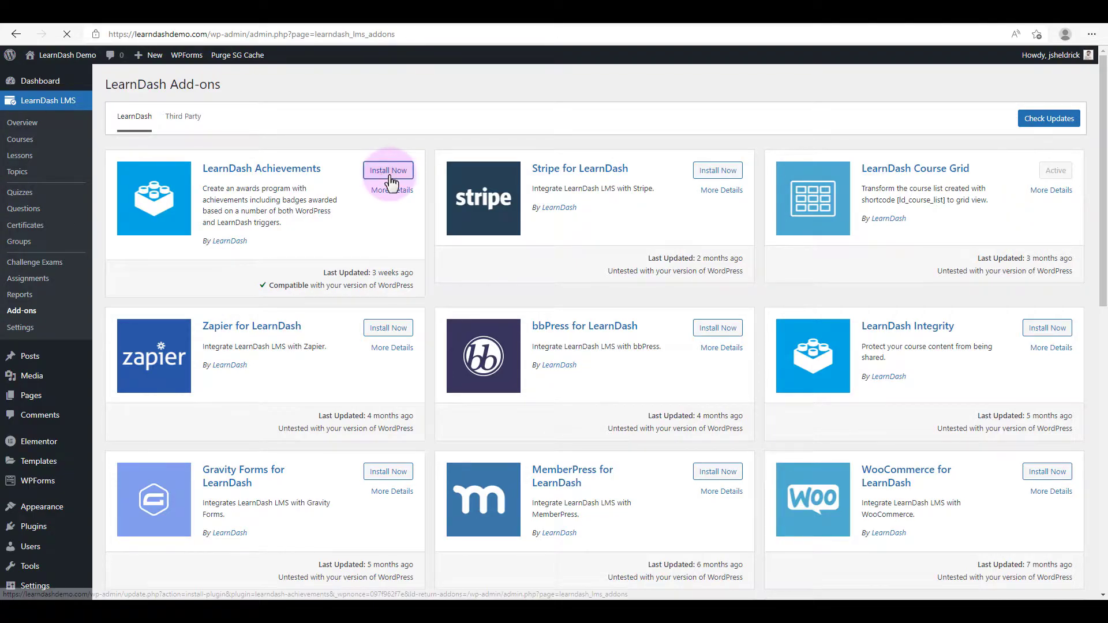
{"action": "left_click", "coordinate": [387, 171]}
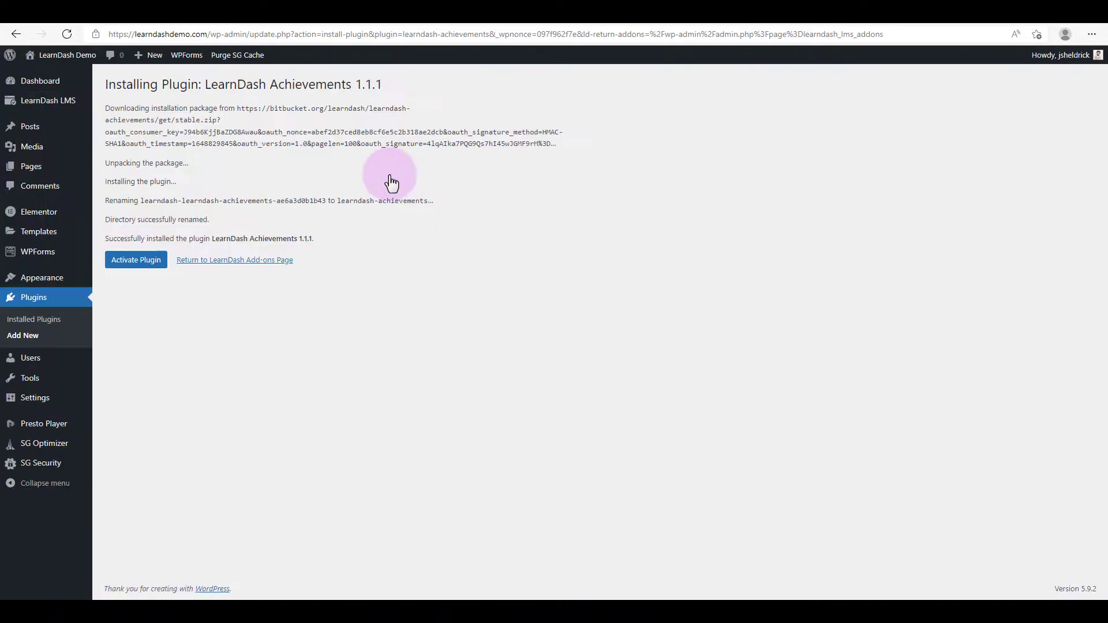
{"action": "left_click", "coordinate": [136, 260]}
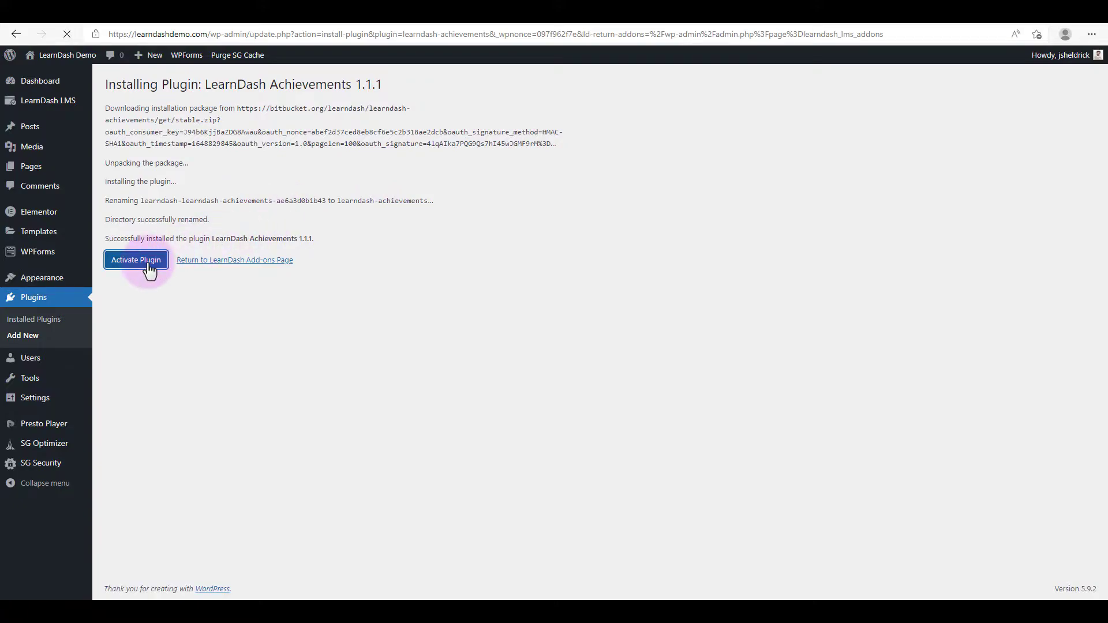
{"action": "left_click", "coordinate": [137, 260]}
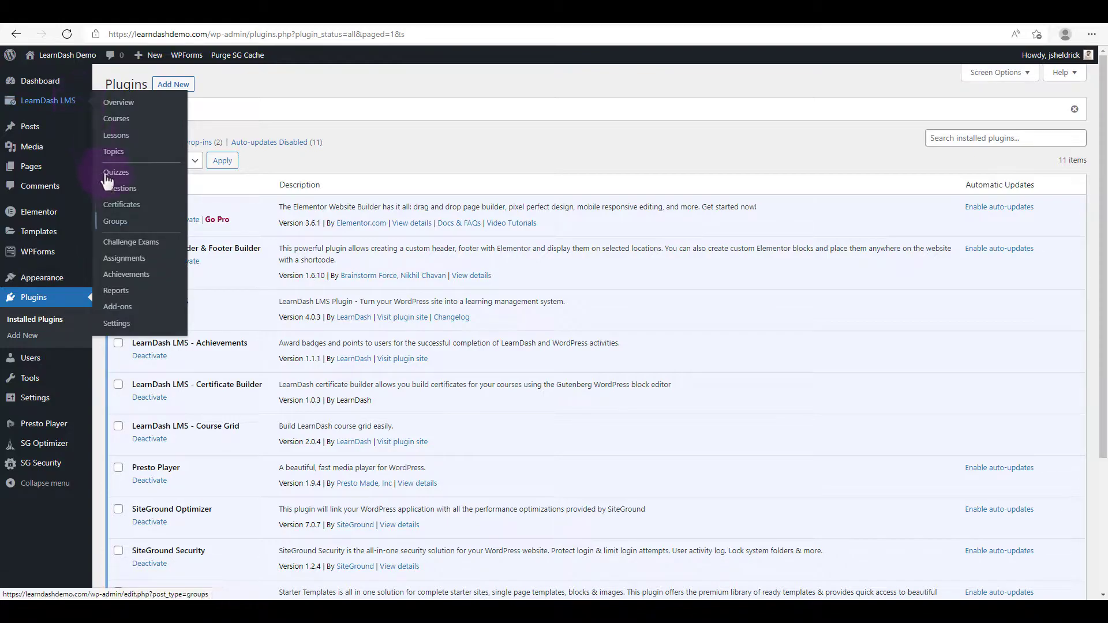
{"action": "left_click", "coordinate": [126, 275]}
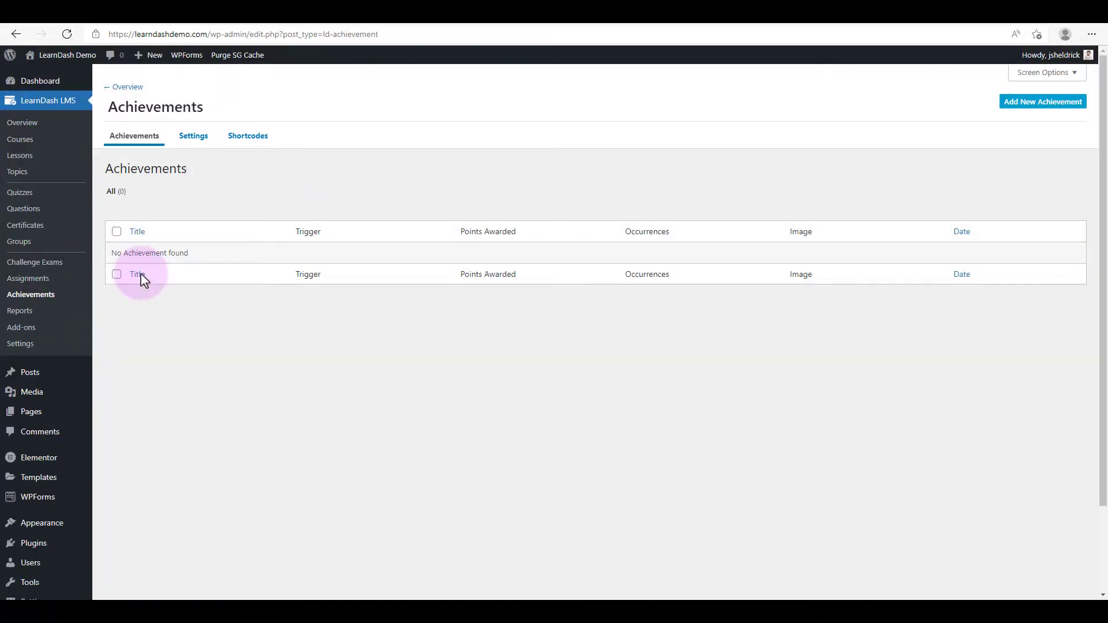
{"action": "mouse_move", "coordinate": [1027, 110]}
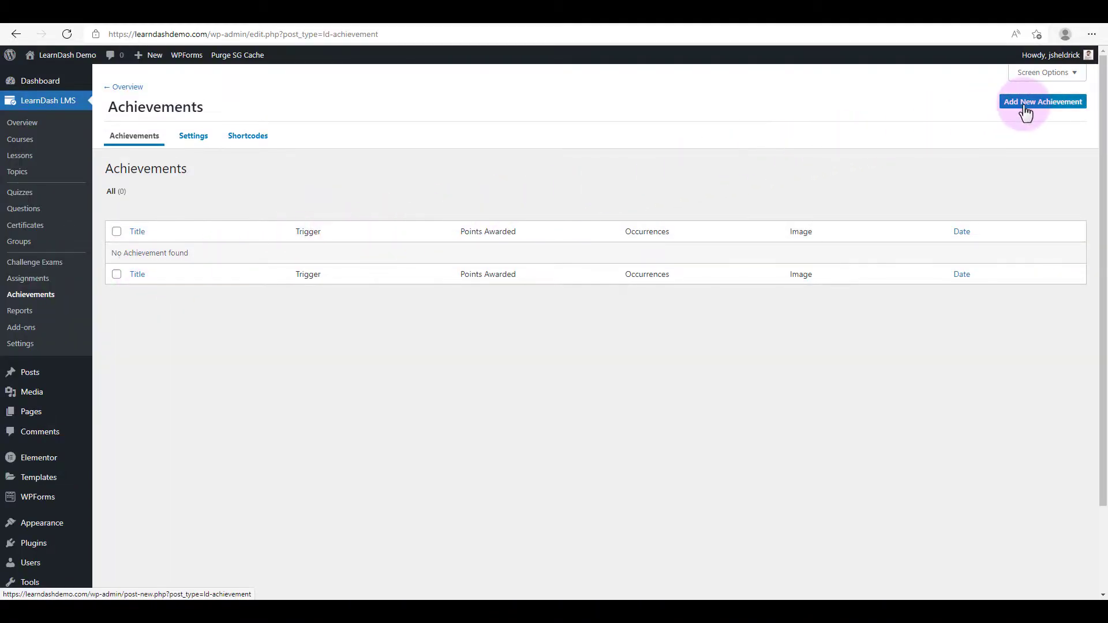
- Begin a blank achievement via Add New Achievement
{"action": "left_click", "coordinate": [1043, 102]}
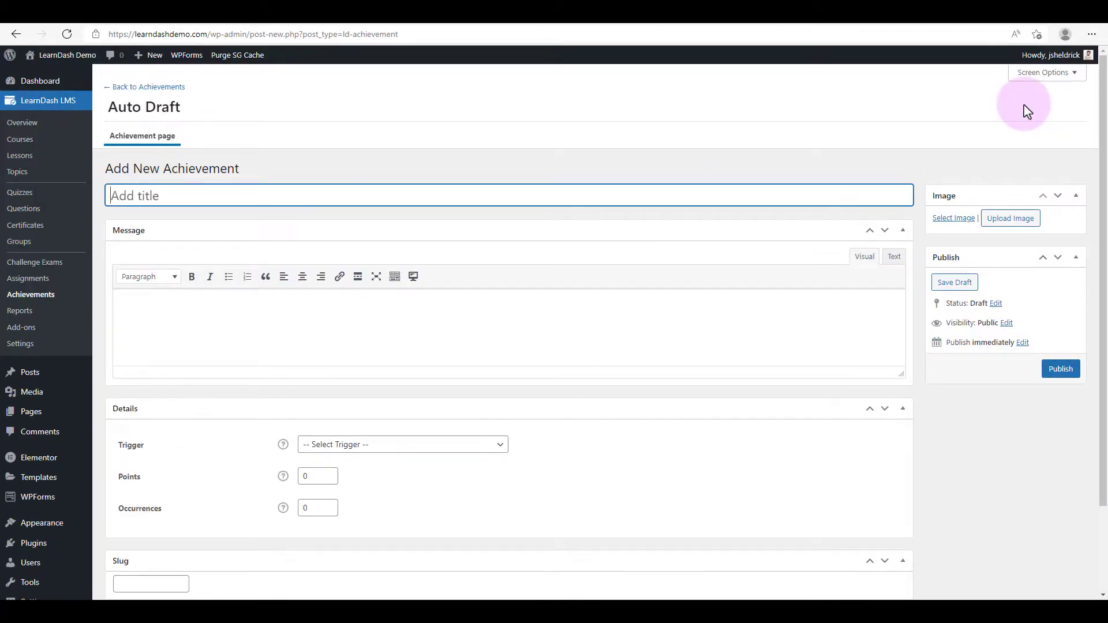
{"action": "mouse_move", "coordinate": [797, 183]}
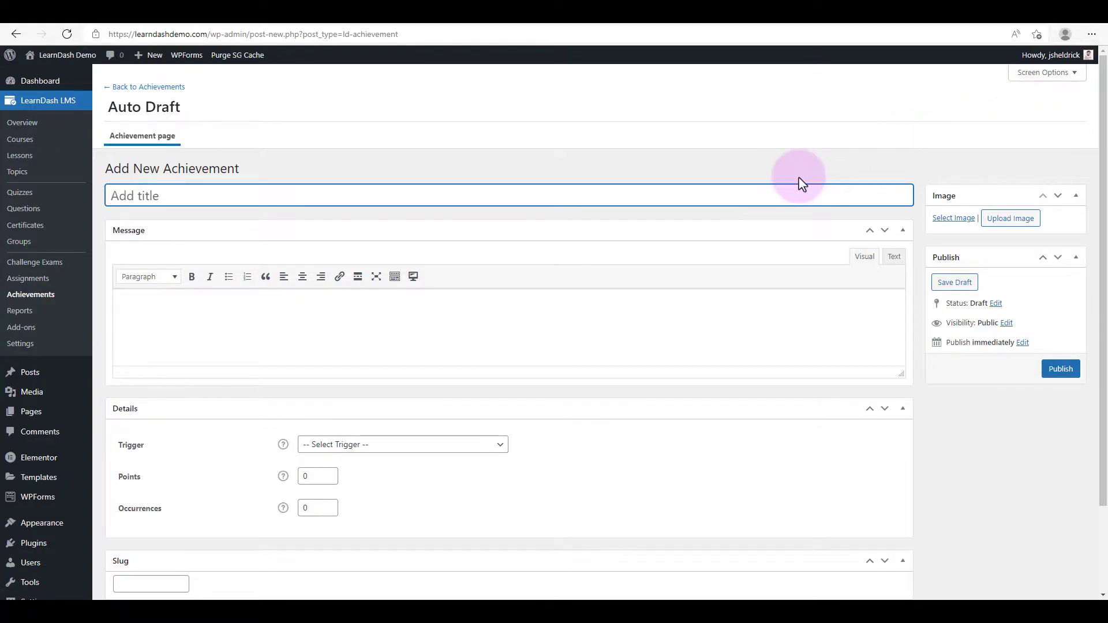
{"action": "mouse_move", "coordinate": [554, 186]}
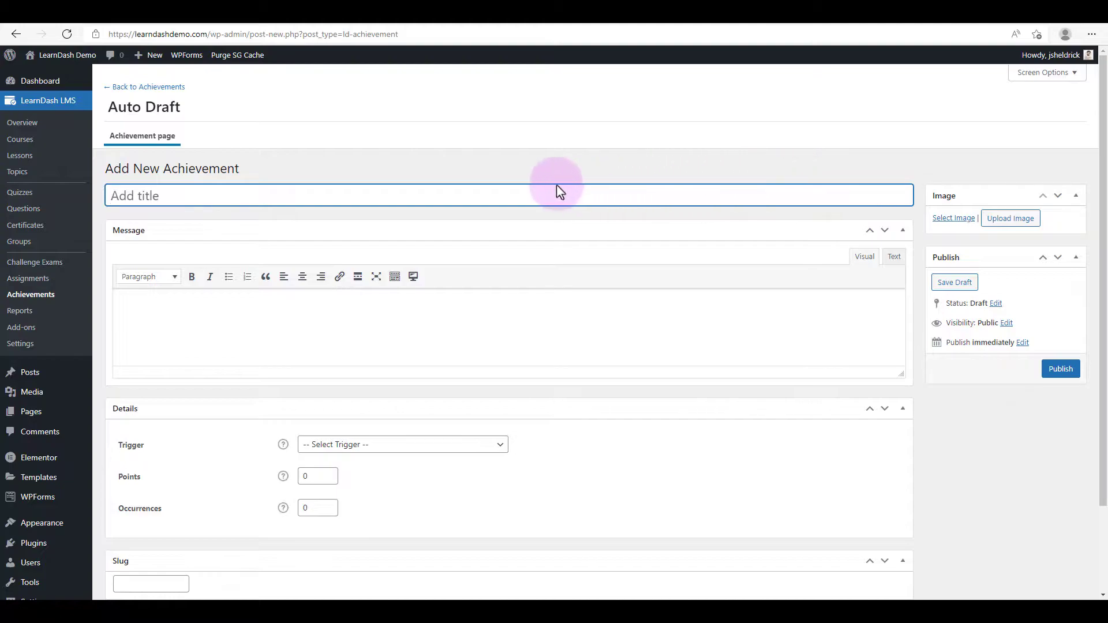
{"action": "mouse_move", "coordinate": [549, 190]}
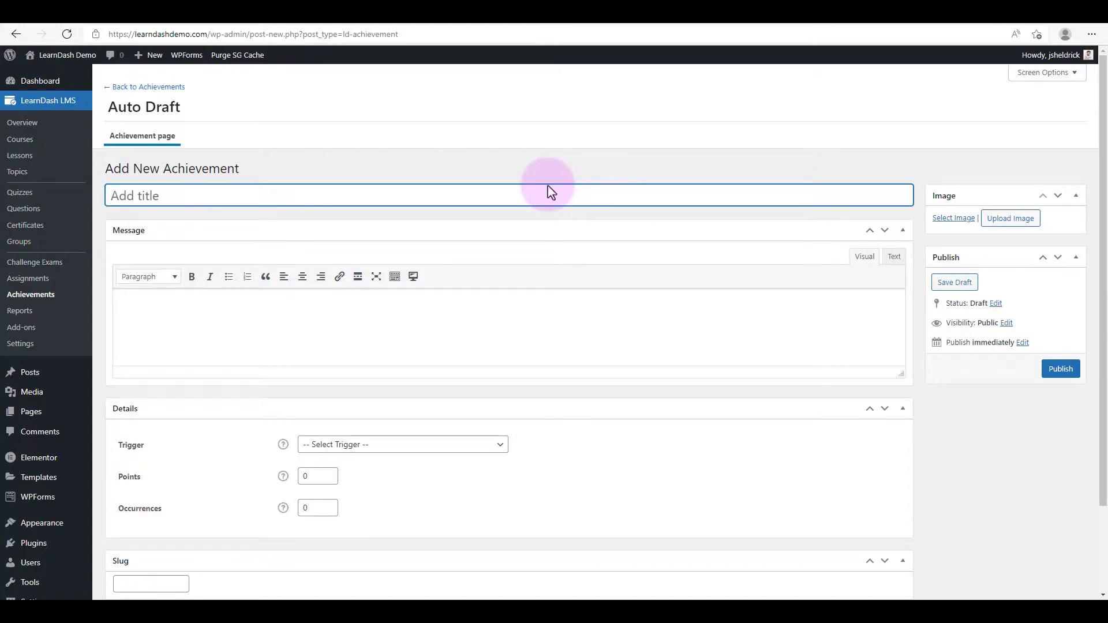
{"action": "mouse_move", "coordinate": [525, 319]}
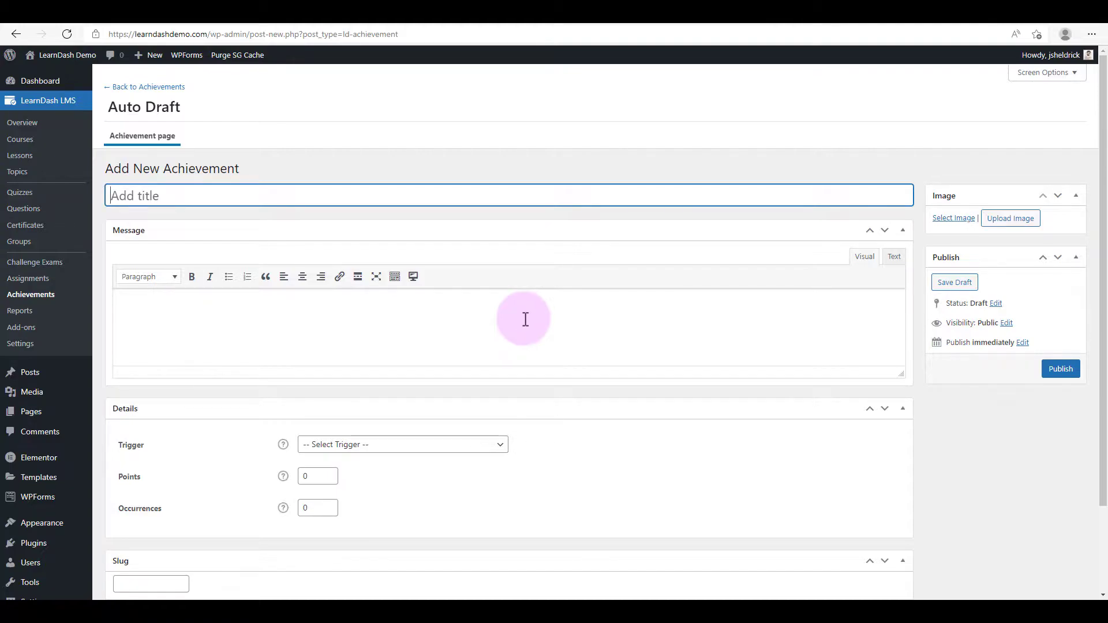
{"action": "mouse_move", "coordinate": [548, 366]}
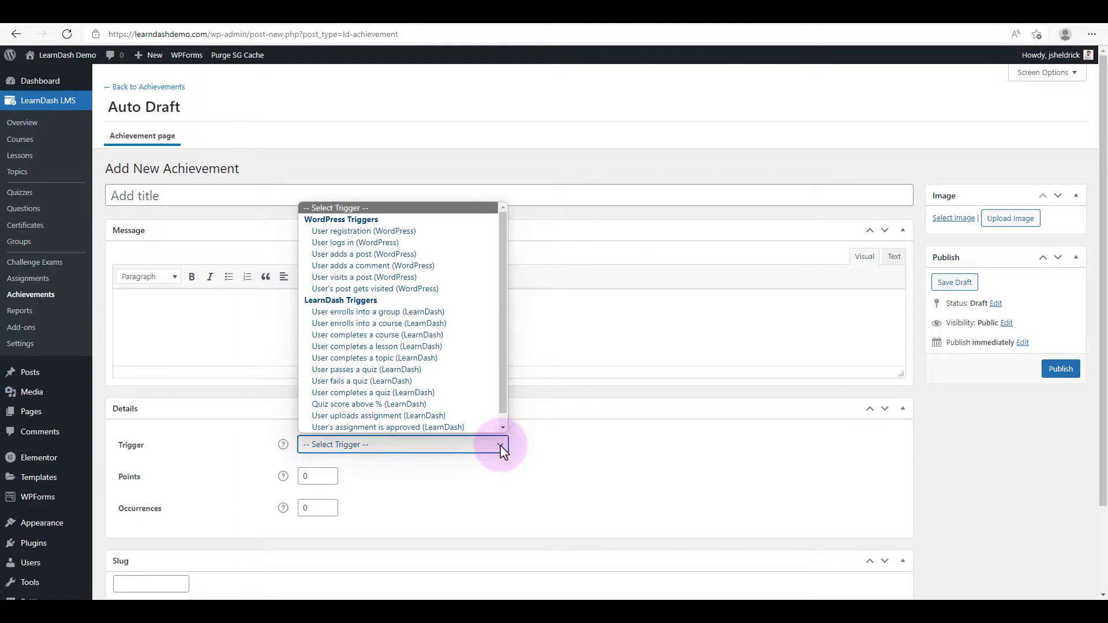
{"action": "mouse_move", "coordinate": [501, 452]}
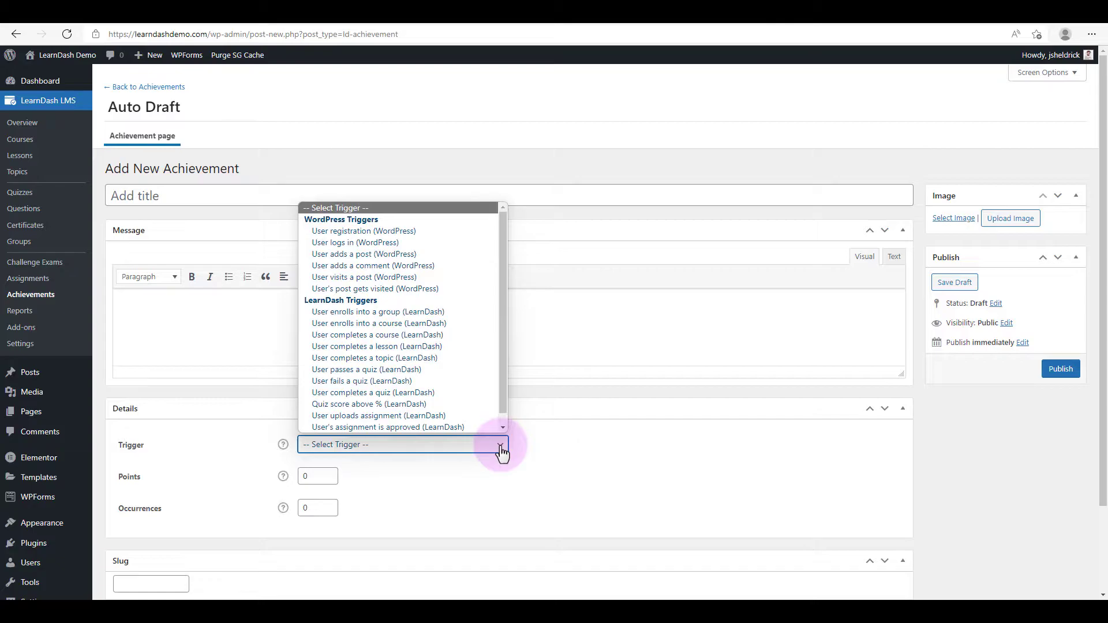
{"action": "mouse_move", "coordinate": [459, 328]}
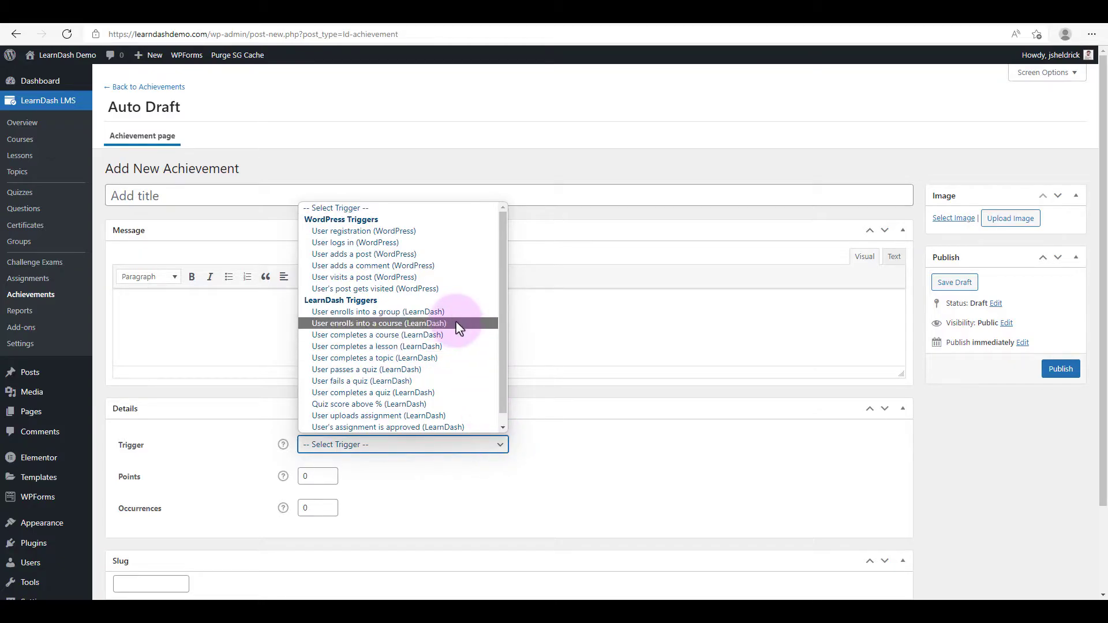
- Set the trigger to 'User enrolls into a course (LearnDash)' and move to the title field
{"action": "left_click", "coordinate": [379, 323]}
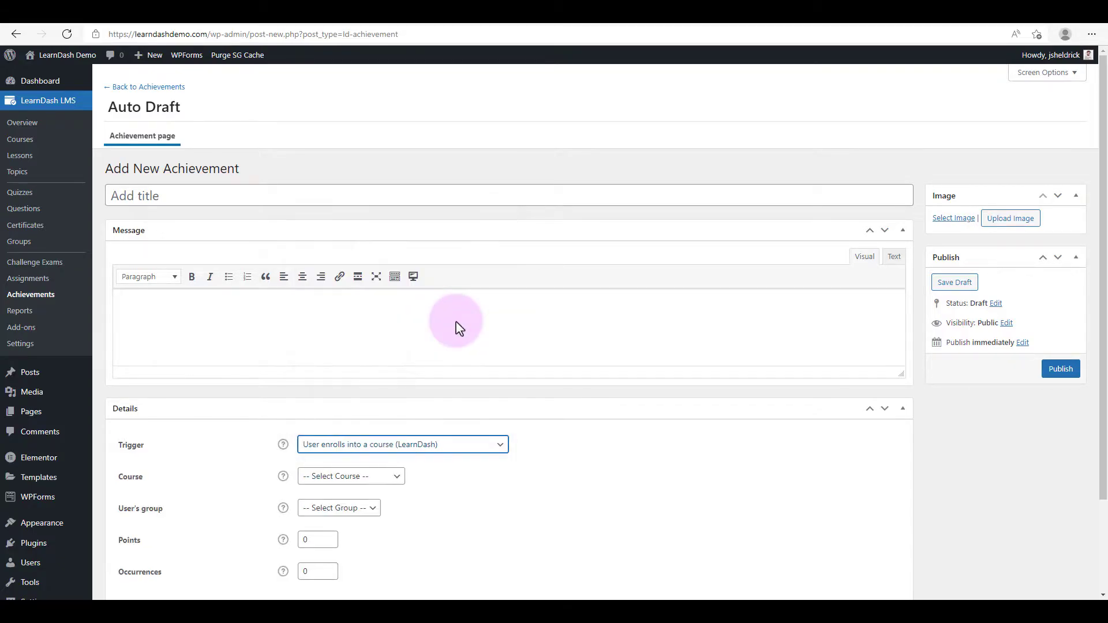
{"action": "left_click", "coordinate": [342, 196]}
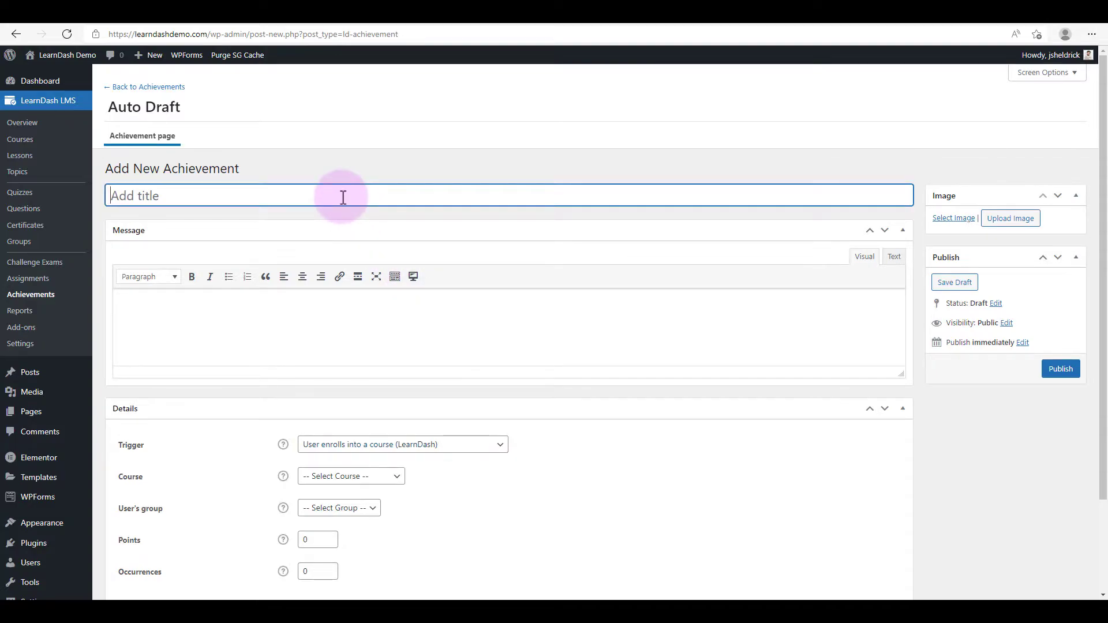
- Title the achievement 'Self-starter Award'
{"action": "type", "text": "Self"}
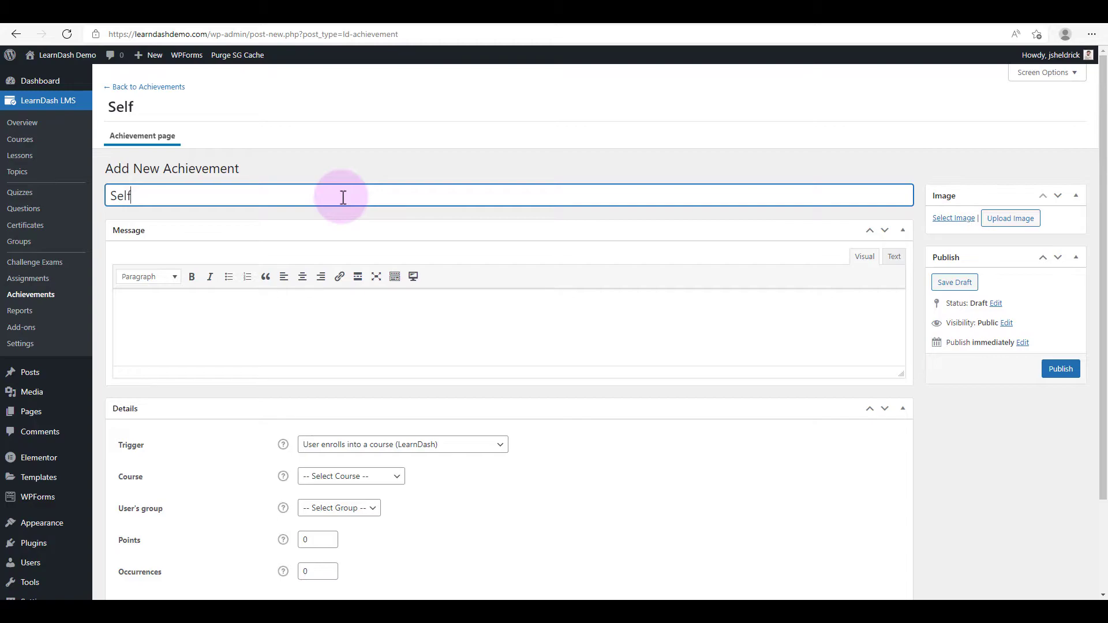
{"action": "type", "text": "-starter Aw"}
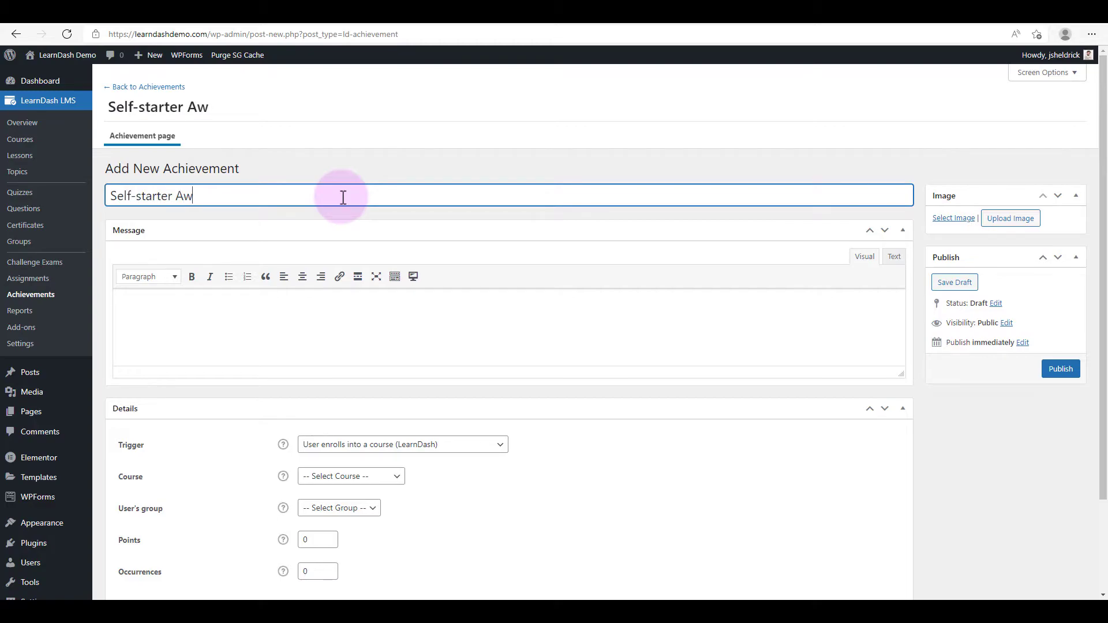
{"action": "type", "text": "ard"}
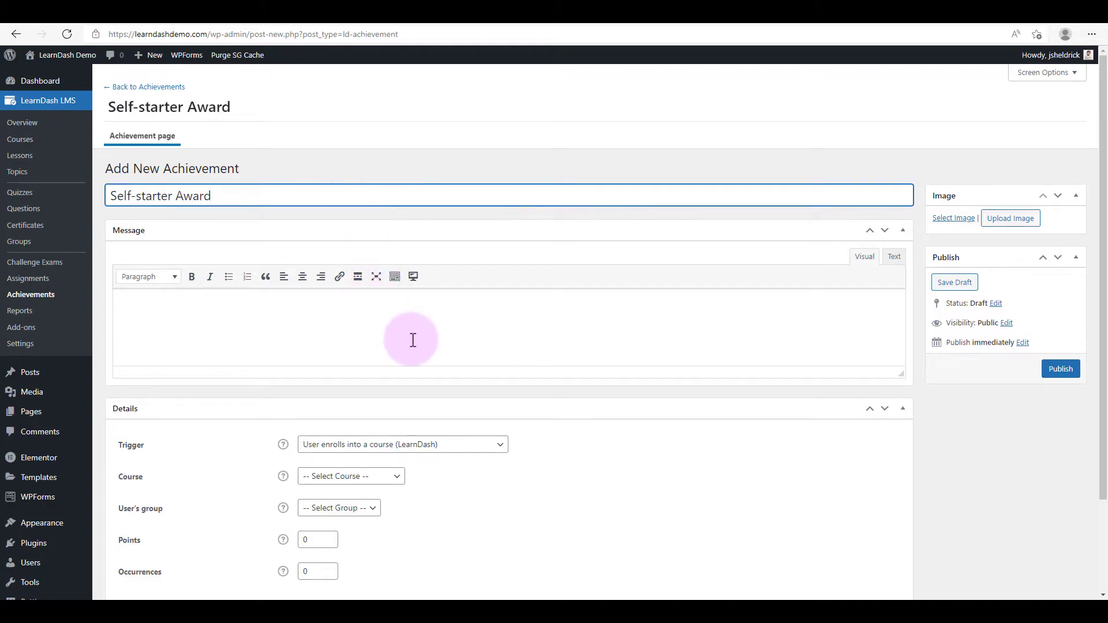
- Write the message 'Way to go! You enrolled in your first course. Go get 'em!'
{"action": "type", "text": "Way to go! Y"}
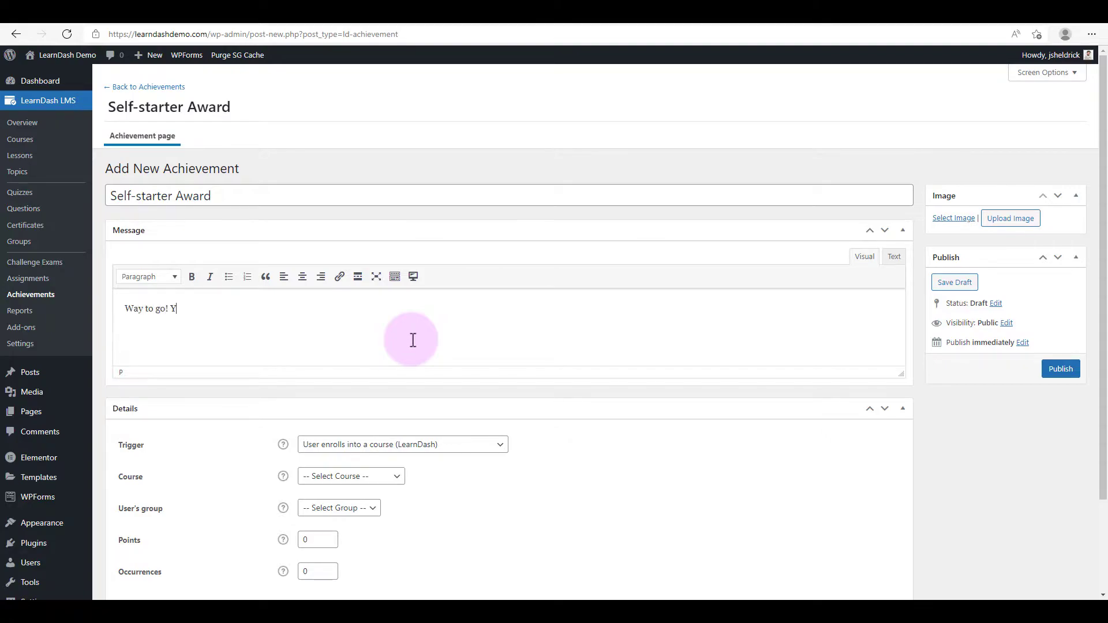
{"action": "type", "text": "ou en"}
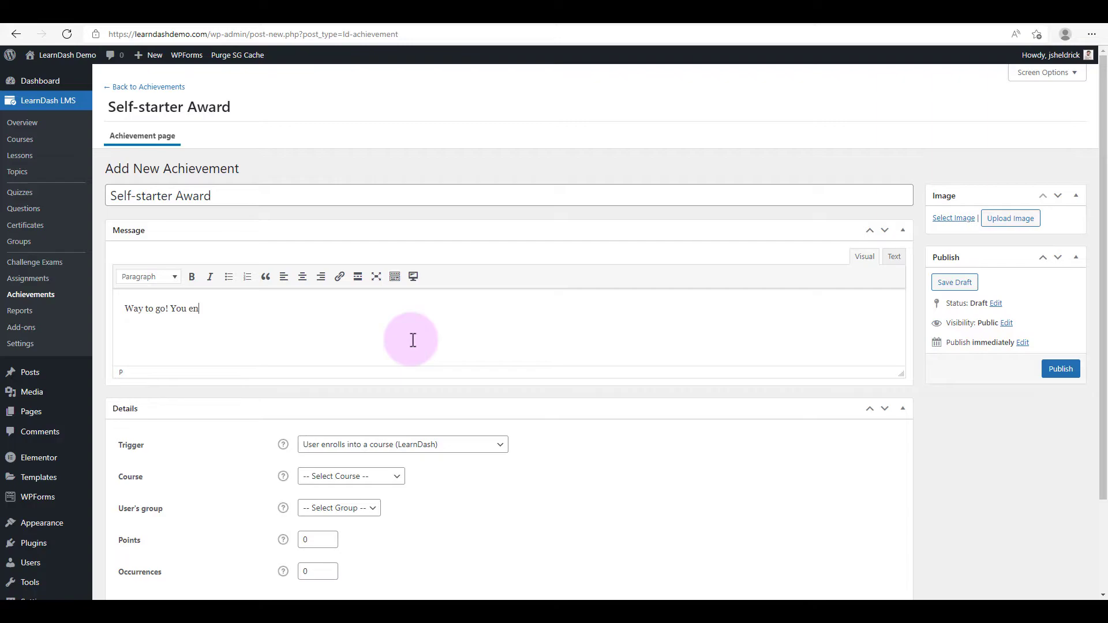
{"action": "type", "text": "rolled in your first"}
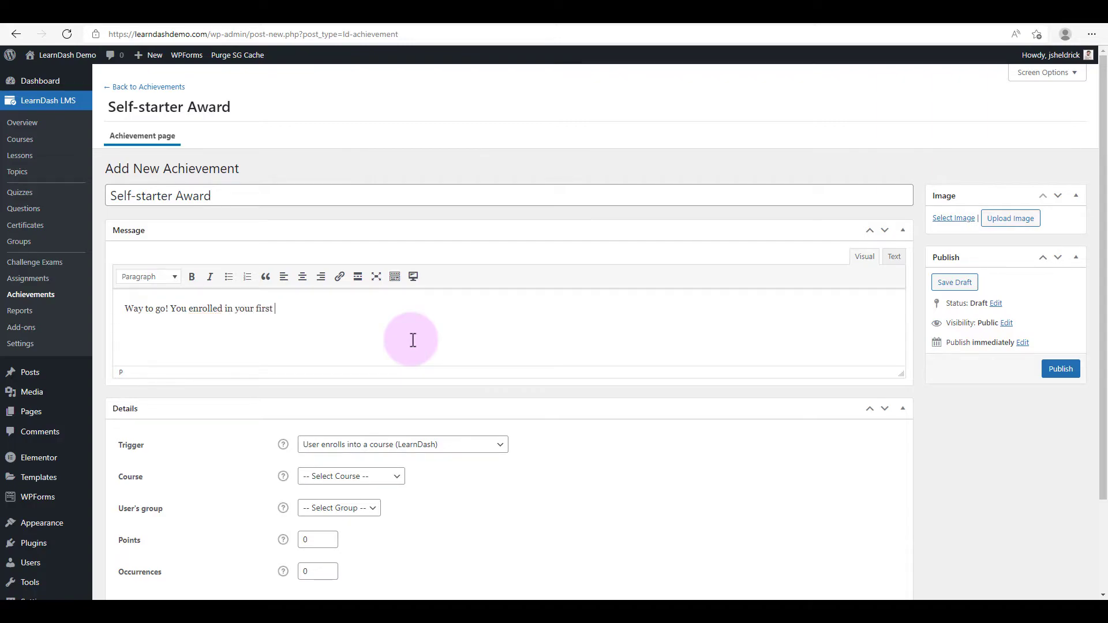
{"action": "type", "text": "course."}
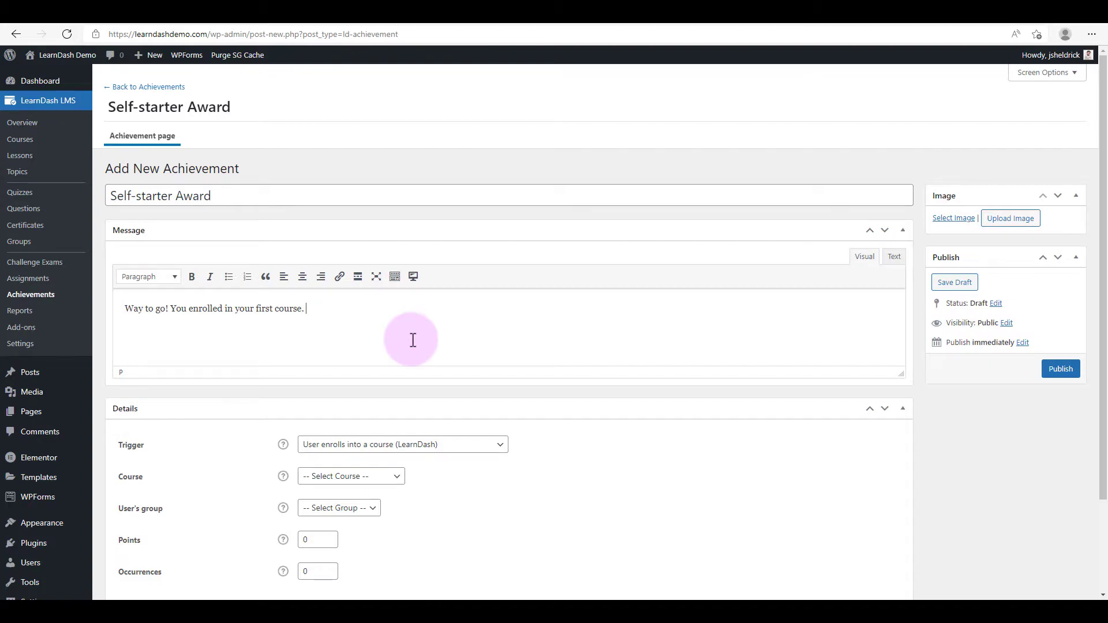
{"action": "type", "text": "Go get '"}
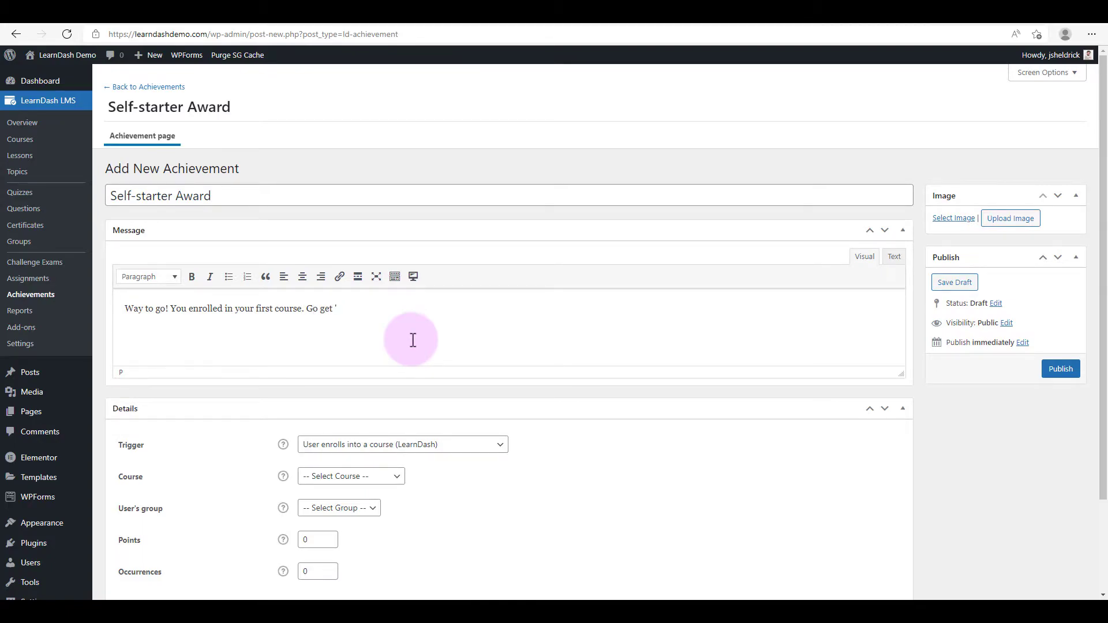
{"action": "type", "text": "em!"}
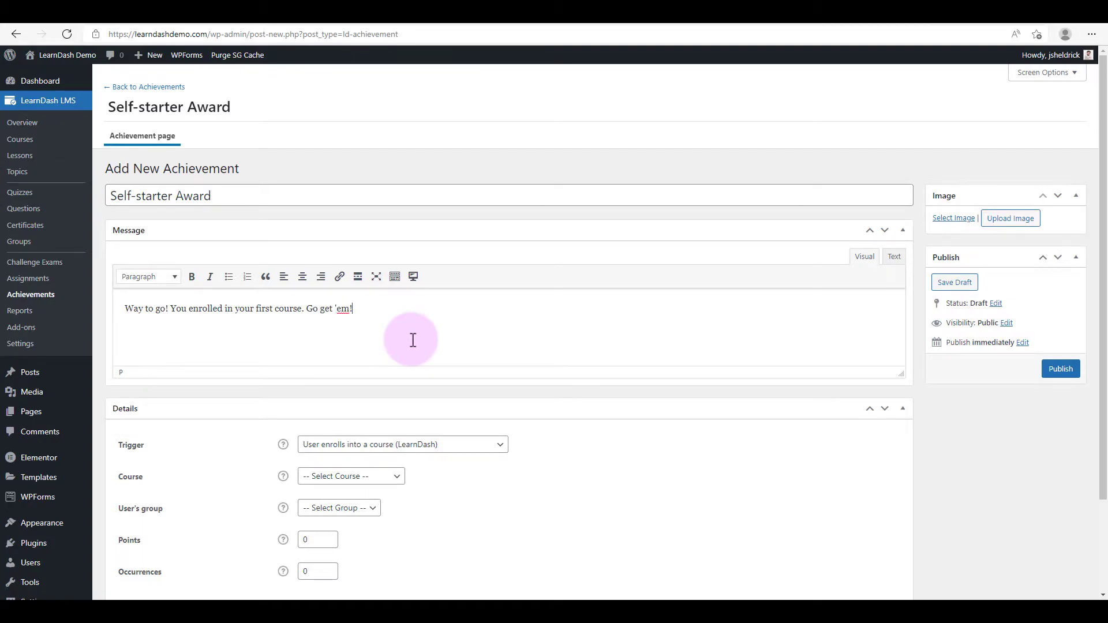
{"action": "mouse_move", "coordinate": [411, 345]}
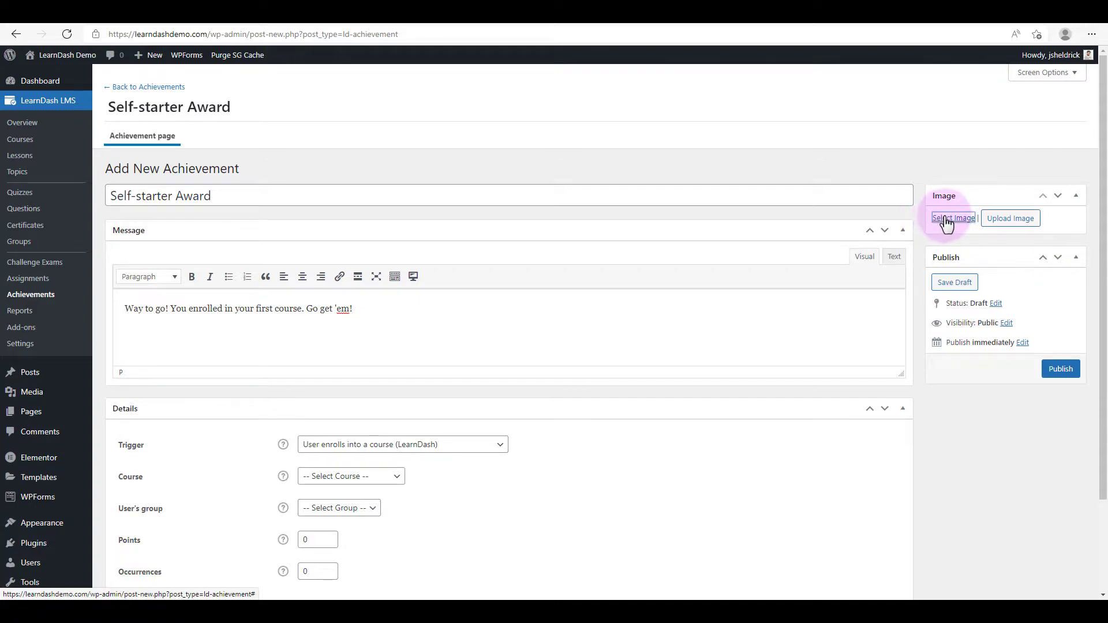
- Choose the green ribbon badge from the built-in images as the award's image
{"action": "left_click", "coordinate": [953, 218]}
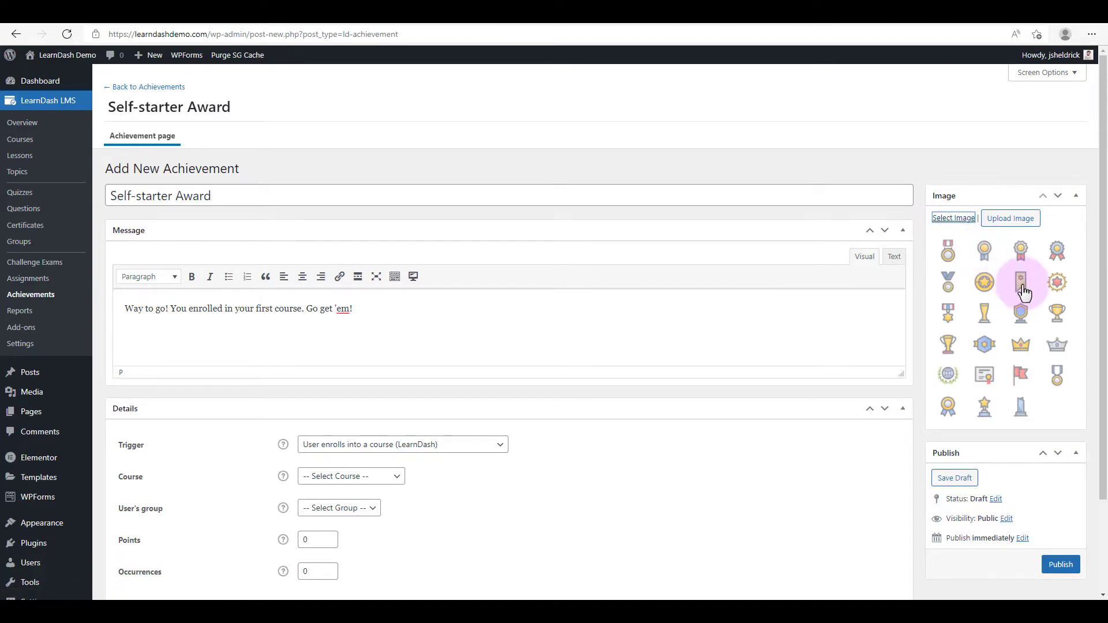
{"action": "left_click", "coordinate": [1021, 281]}
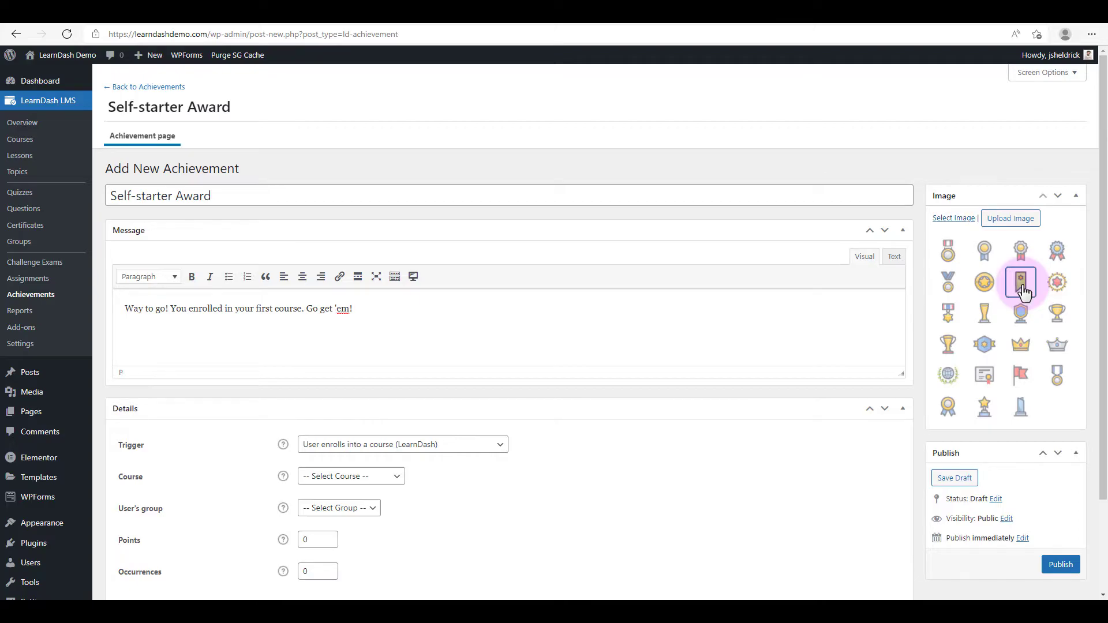
{"action": "left_click", "coordinate": [1020, 282]}
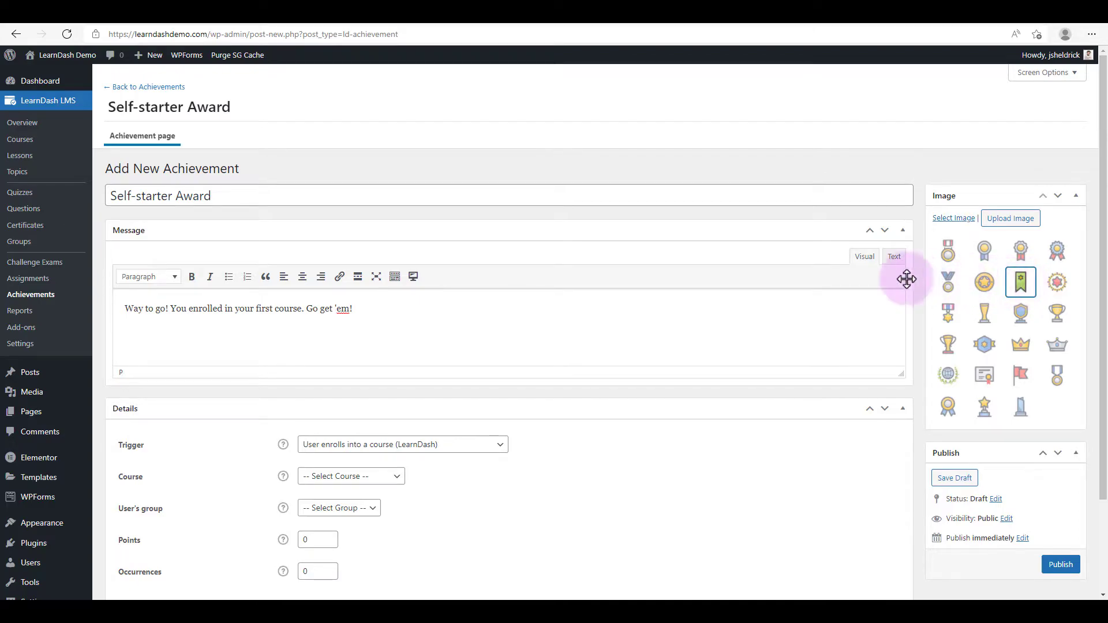
{"action": "mouse_move", "coordinate": [658, 269]}
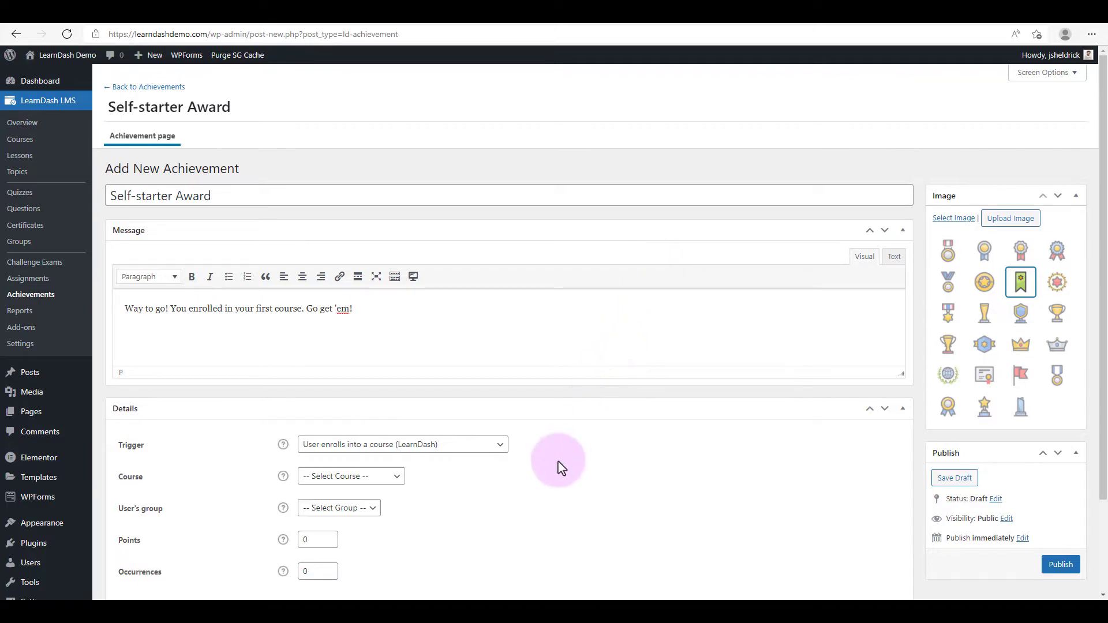
- Apply the award to All Courses and set Occurrences to 1
{"action": "scroll", "scroll_direction": "down", "scroll_amount": 3}
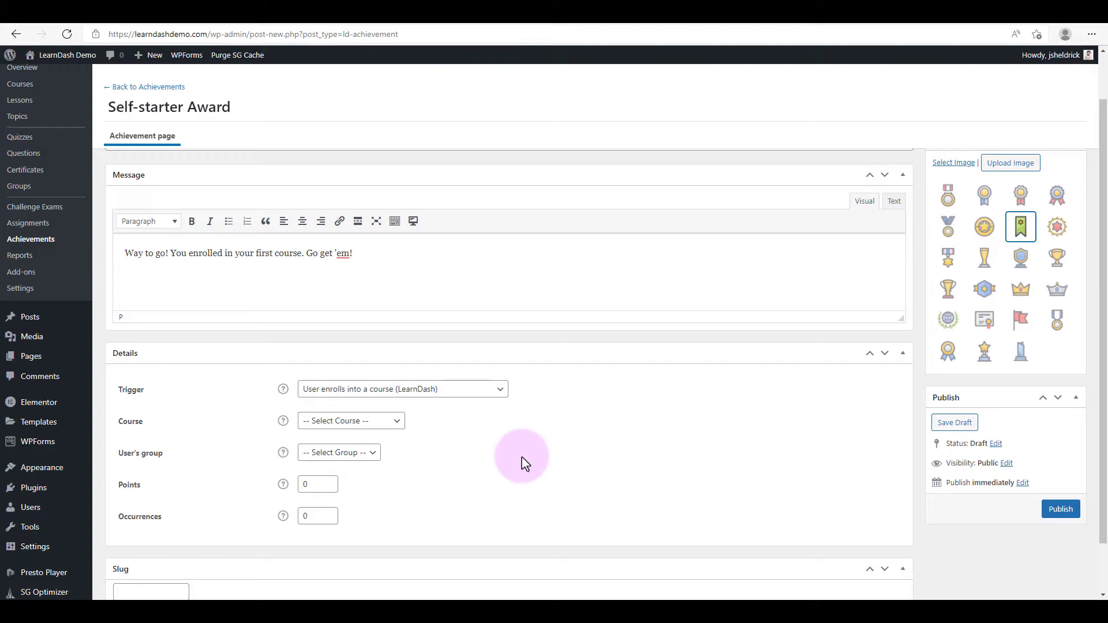
{"action": "mouse_move", "coordinate": [500, 460]}
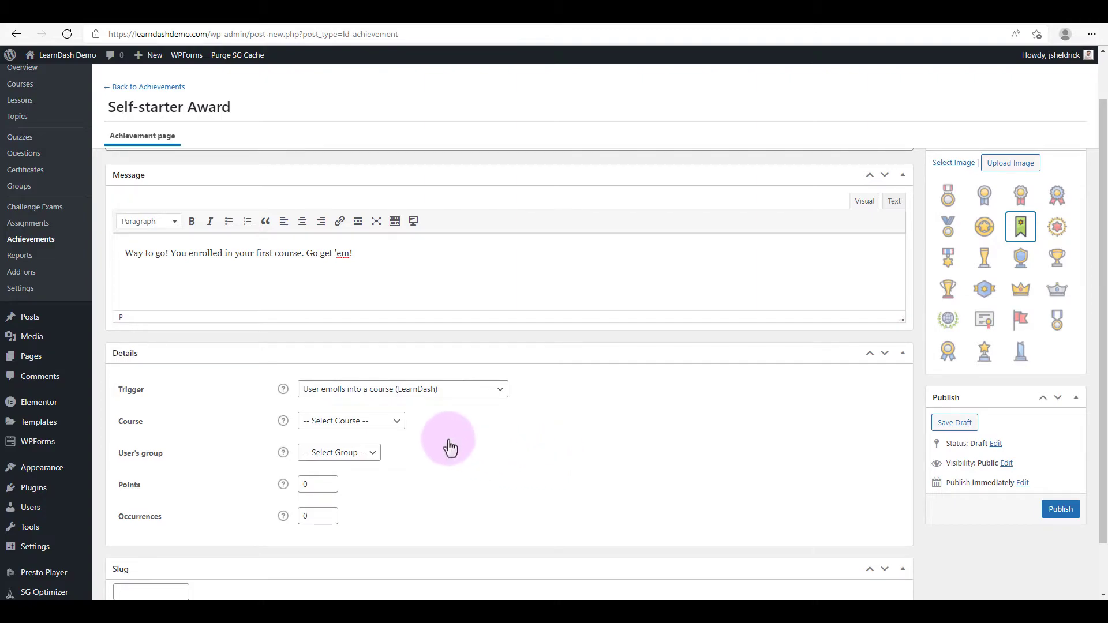
{"action": "left_click", "coordinate": [351, 420]}
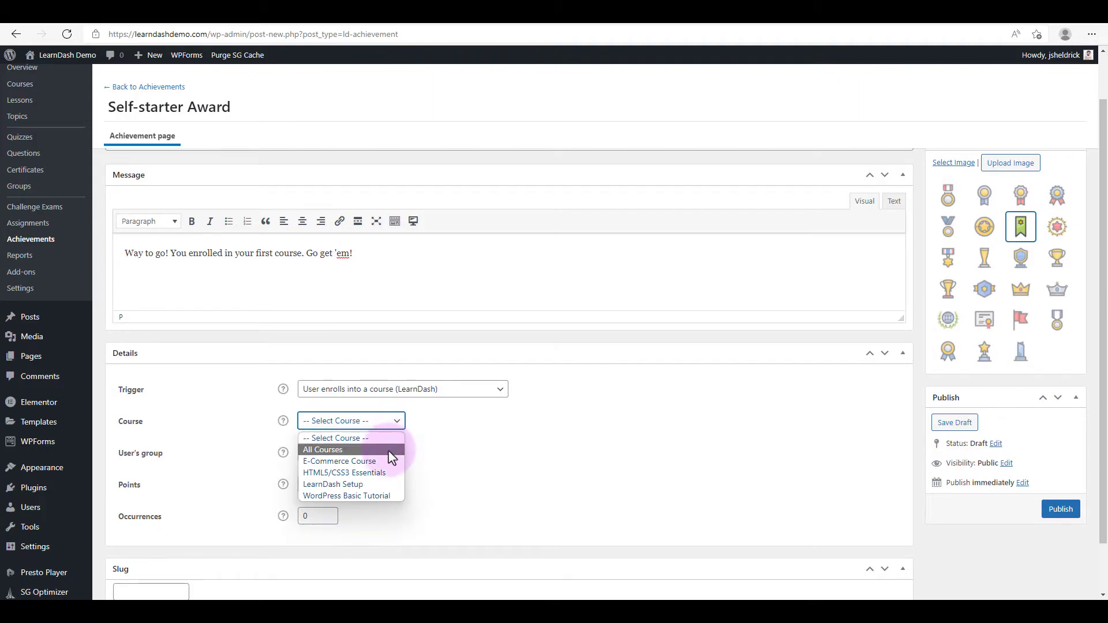
{"action": "left_click", "coordinate": [323, 449]}
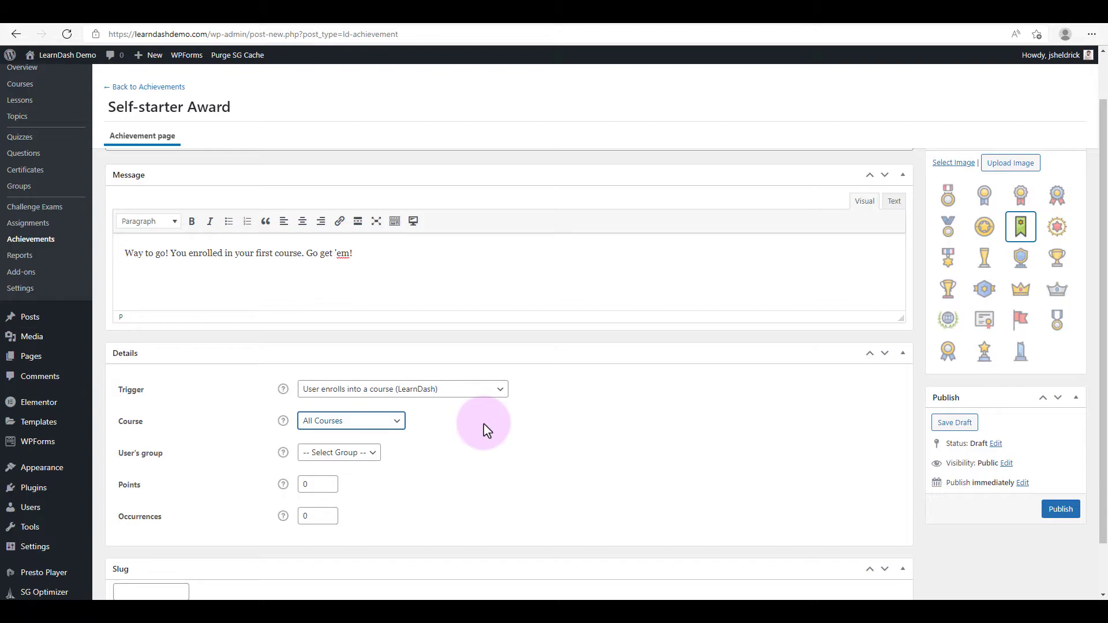
{"action": "mouse_move", "coordinate": [430, 474]}
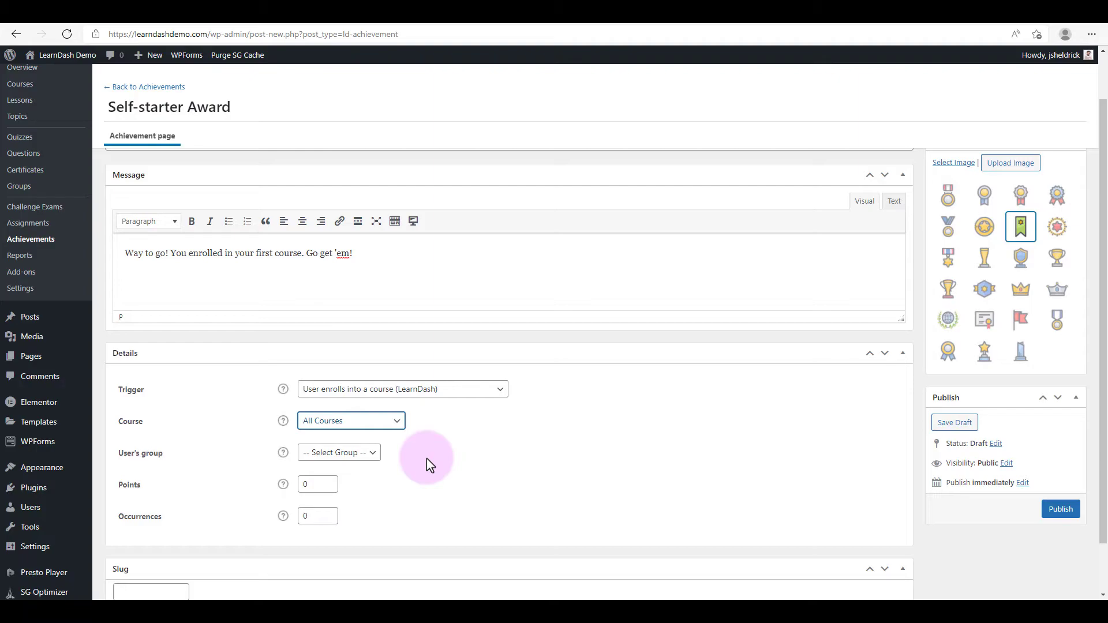
{"action": "mouse_move", "coordinate": [371, 523]}
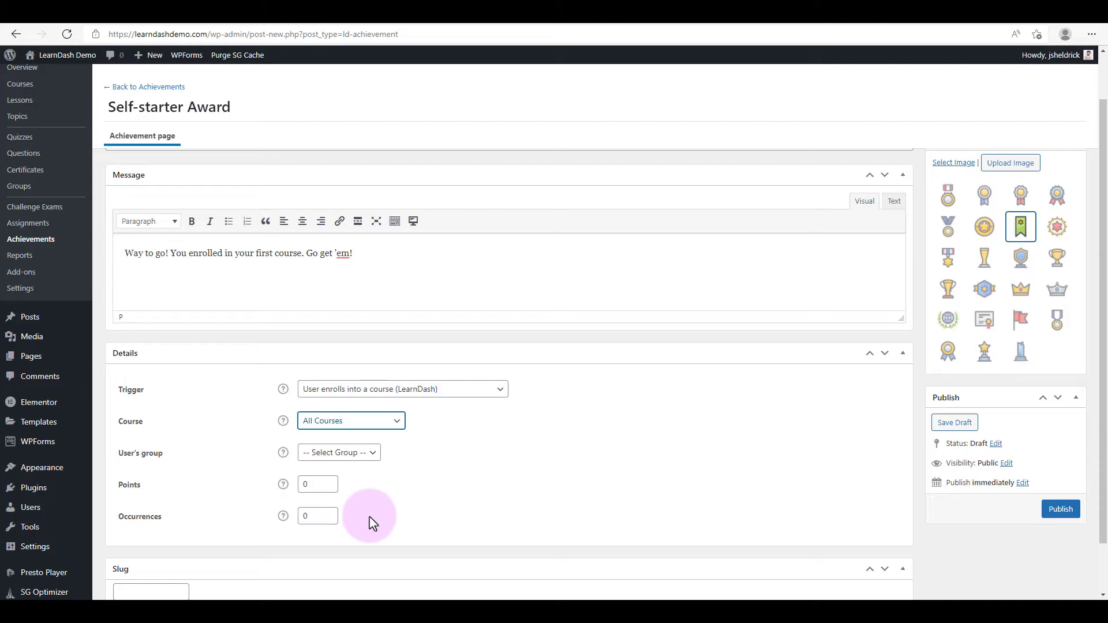
{"action": "left_click", "coordinate": [317, 515]}
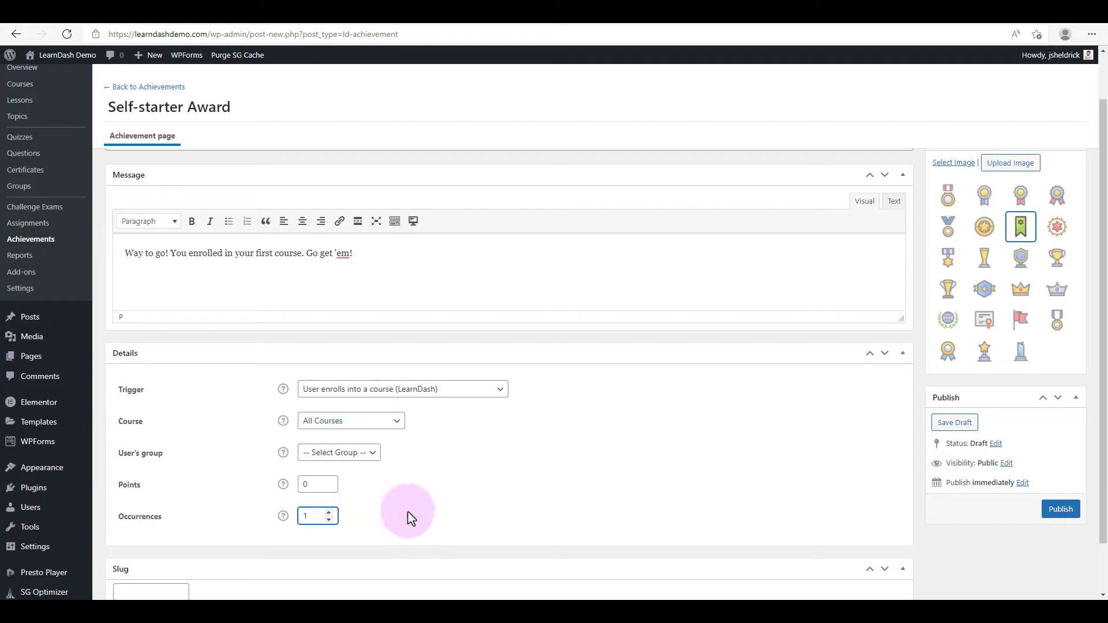
- Publish the Self-starter Award and return to the Achievements list showing it
{"action": "left_click", "coordinate": [1060, 509]}
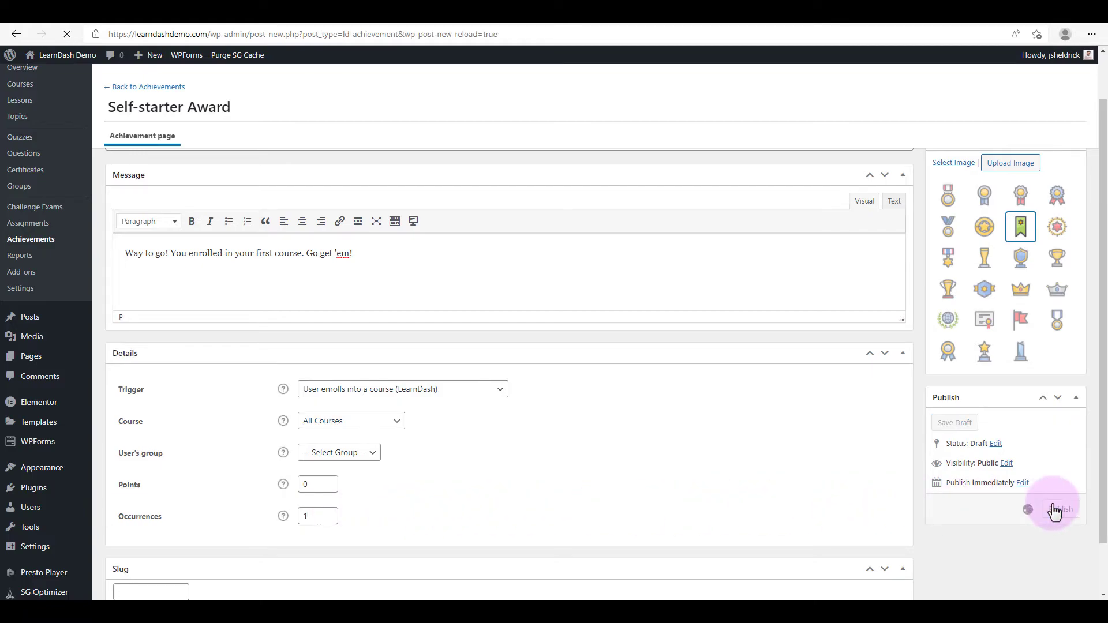
{"action": "left_click", "coordinate": [1060, 509]}
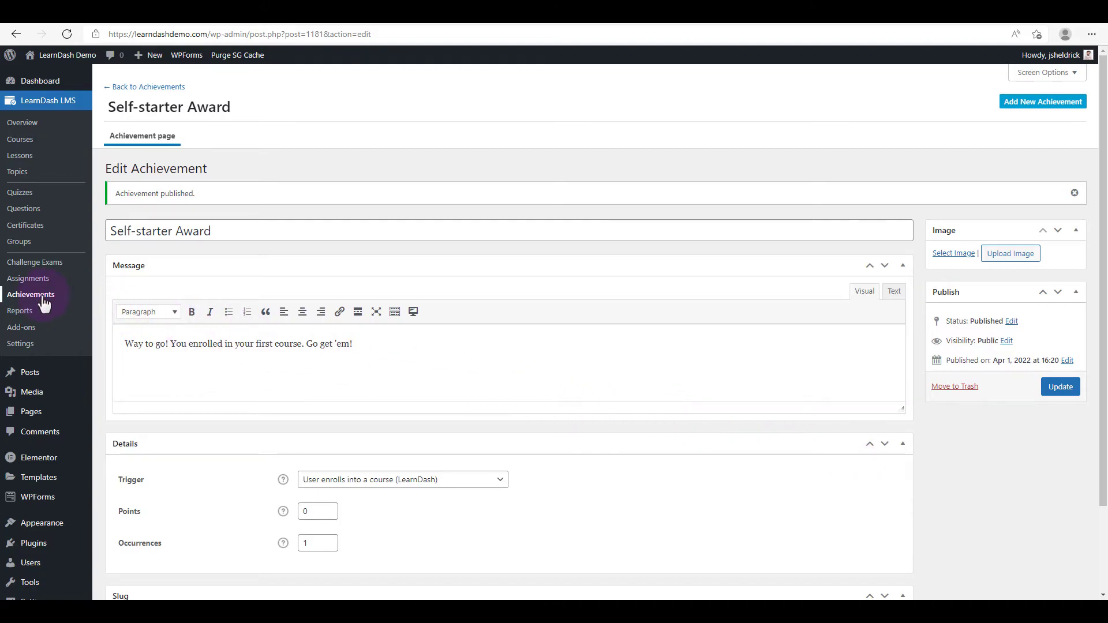
{"action": "left_click", "coordinate": [148, 87]}
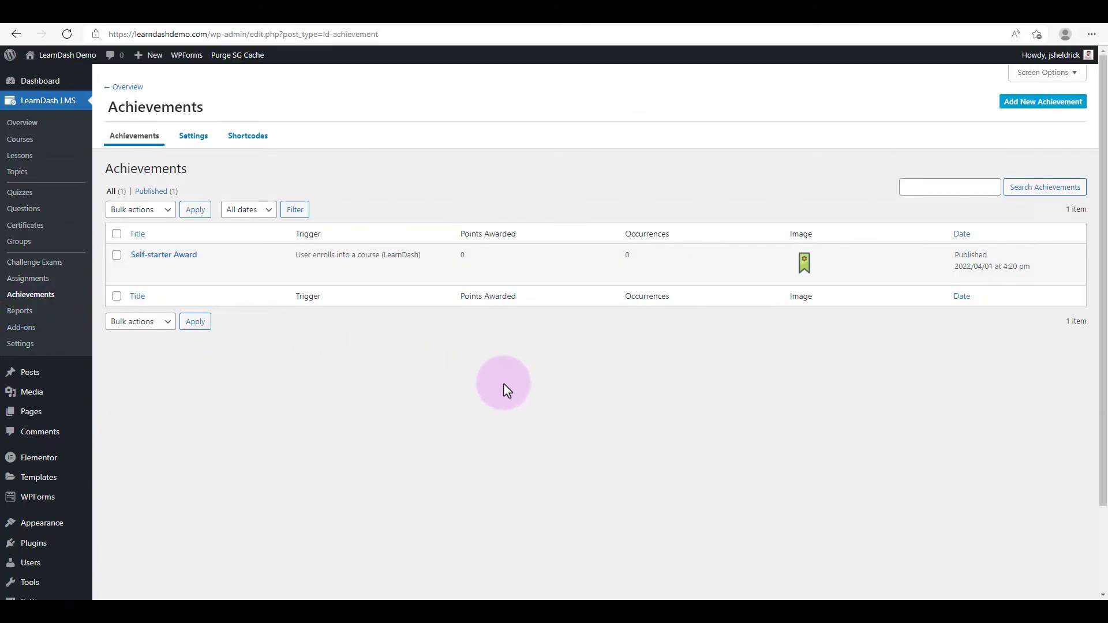
{"action": "mouse_move", "coordinate": [520, 392]}
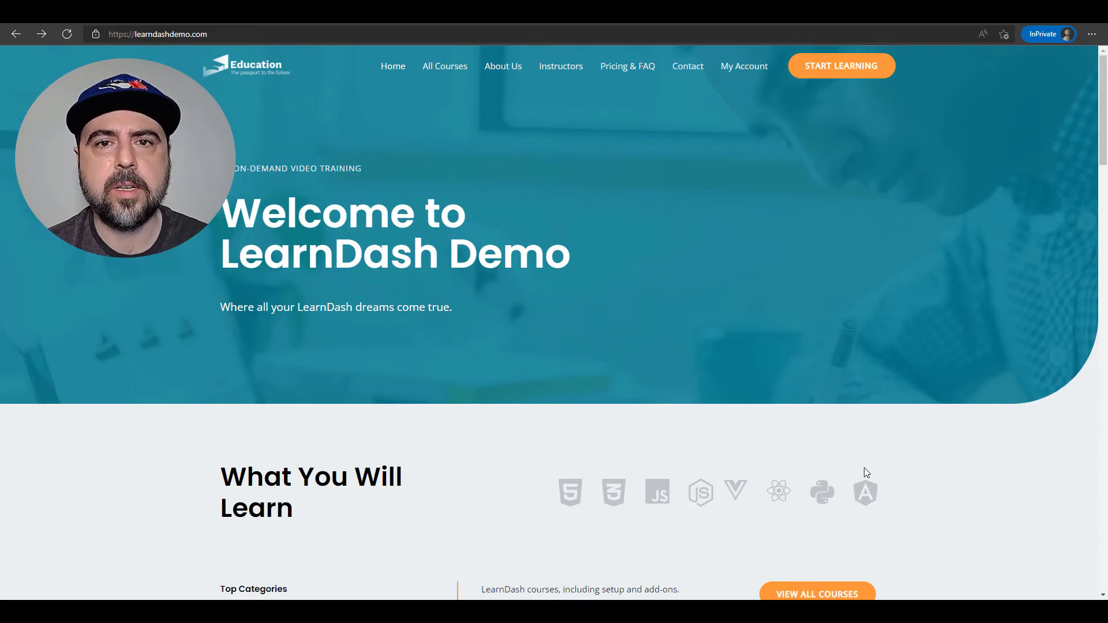
- From the homepage reach the E-Commerce Course, choose Login to Enroll and Register an Account
{"action": "scroll", "scroll_direction": "down", "scroll_amount": 3}
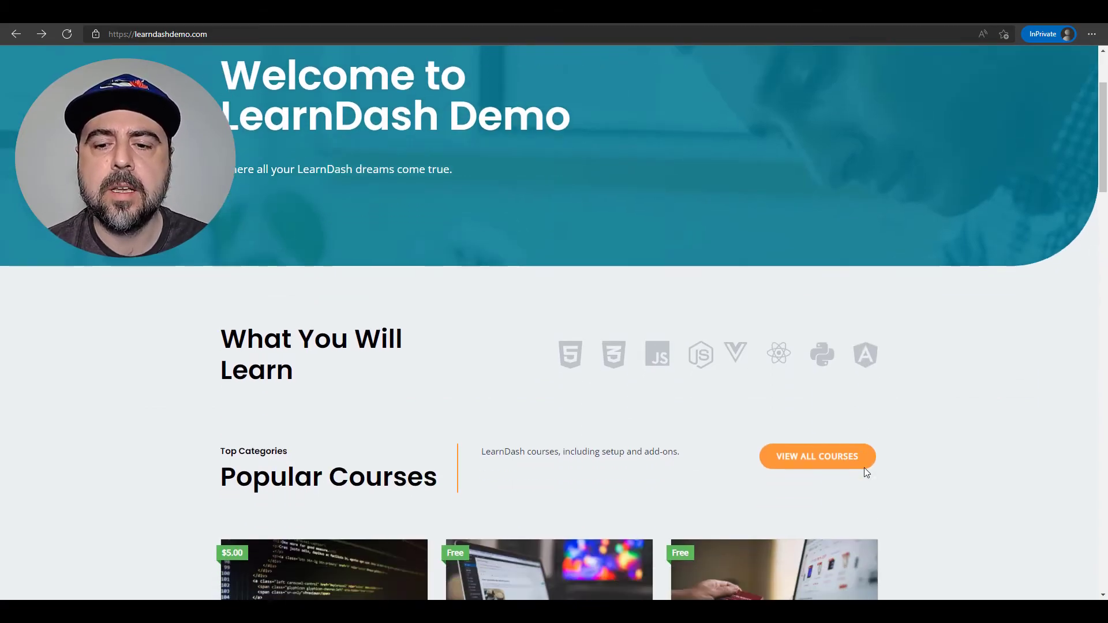
{"action": "scroll", "scroll_direction": "down", "scroll_amount": 3}
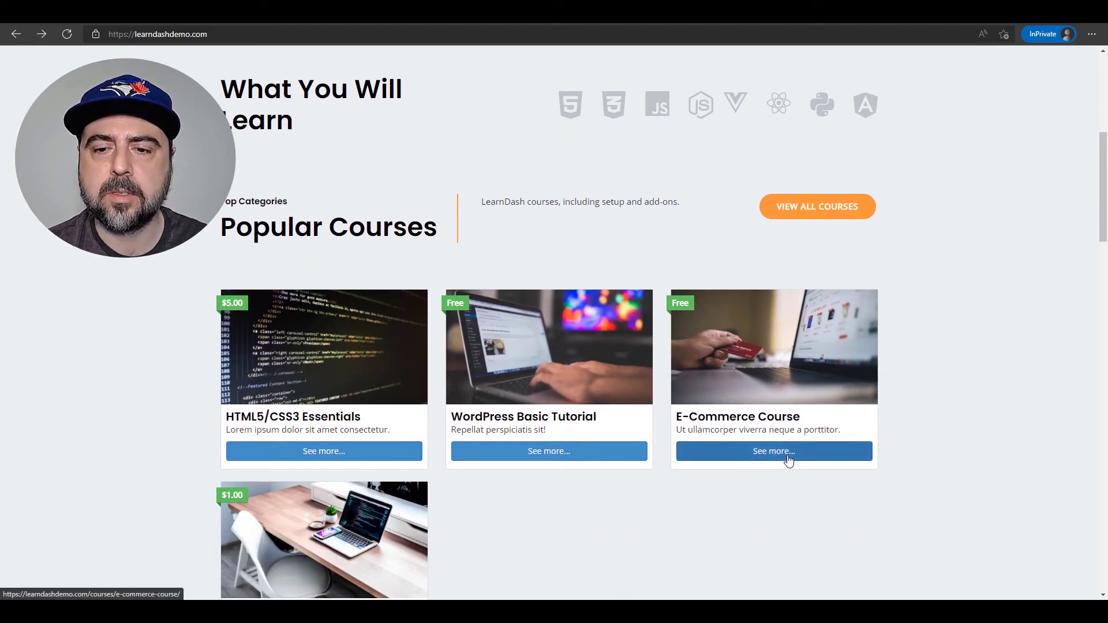
{"action": "left_click", "coordinate": [774, 452]}
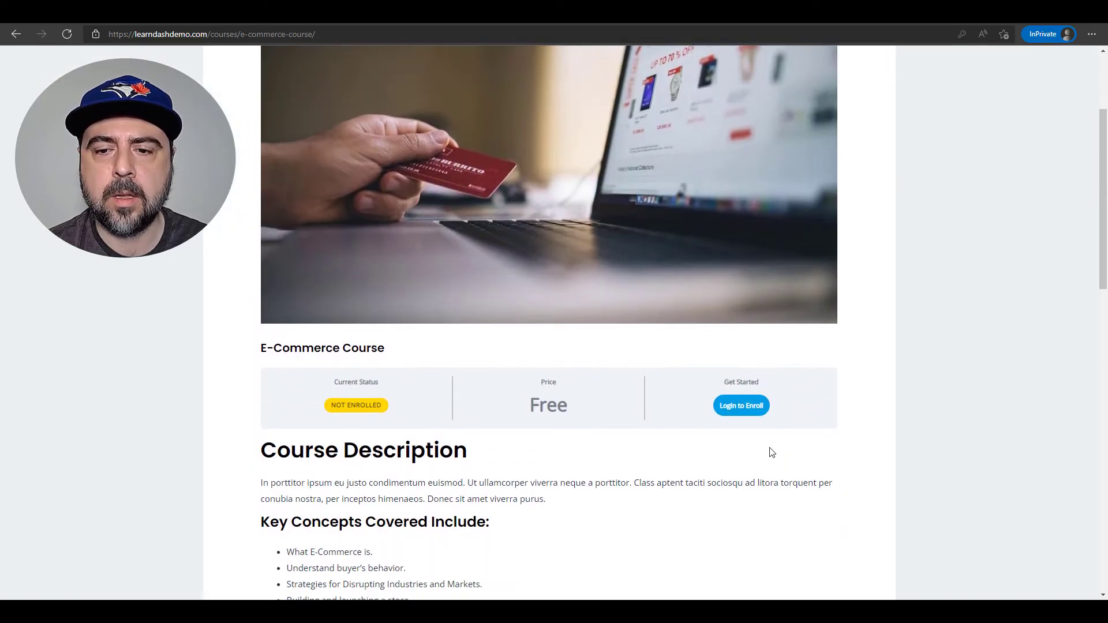
{"action": "left_click", "coordinate": [741, 405]}
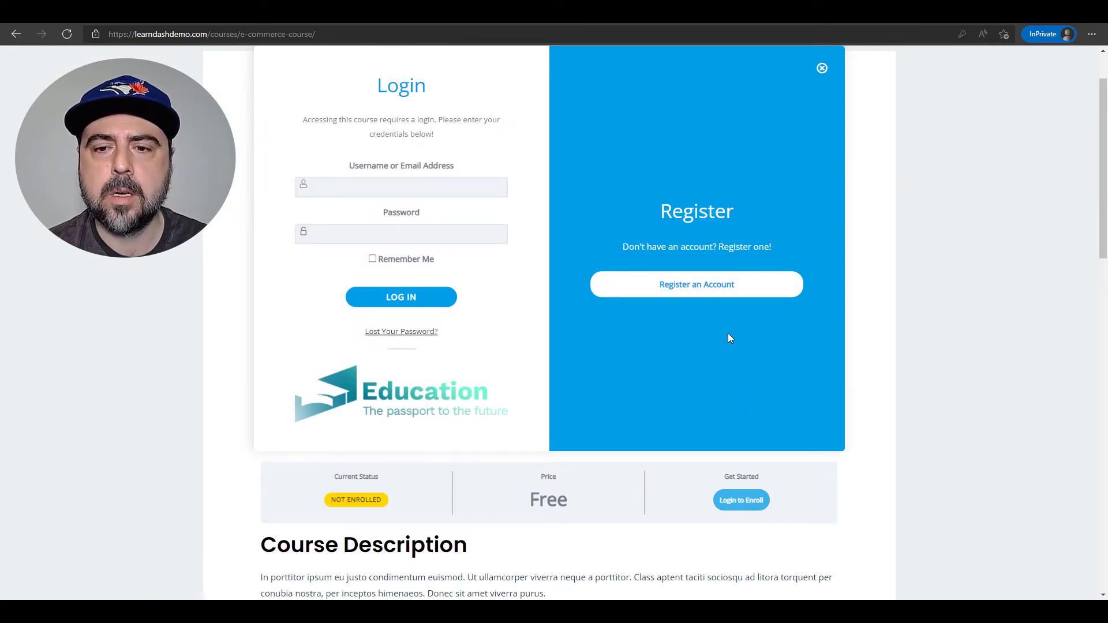
{"action": "left_click", "coordinate": [697, 284]}
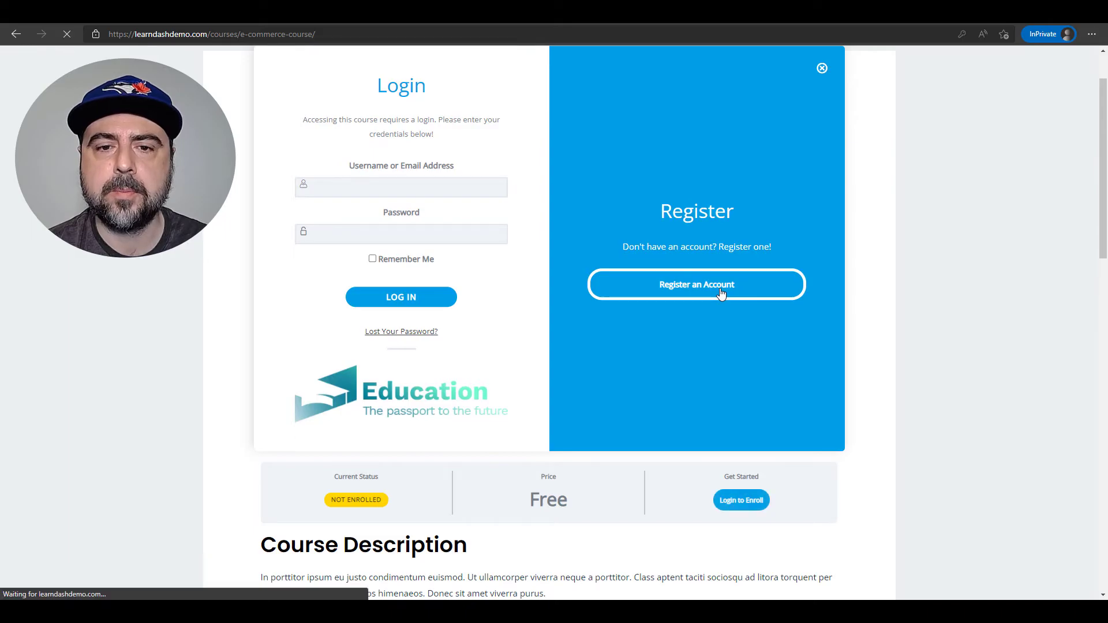
{"action": "left_click", "coordinate": [697, 284]}
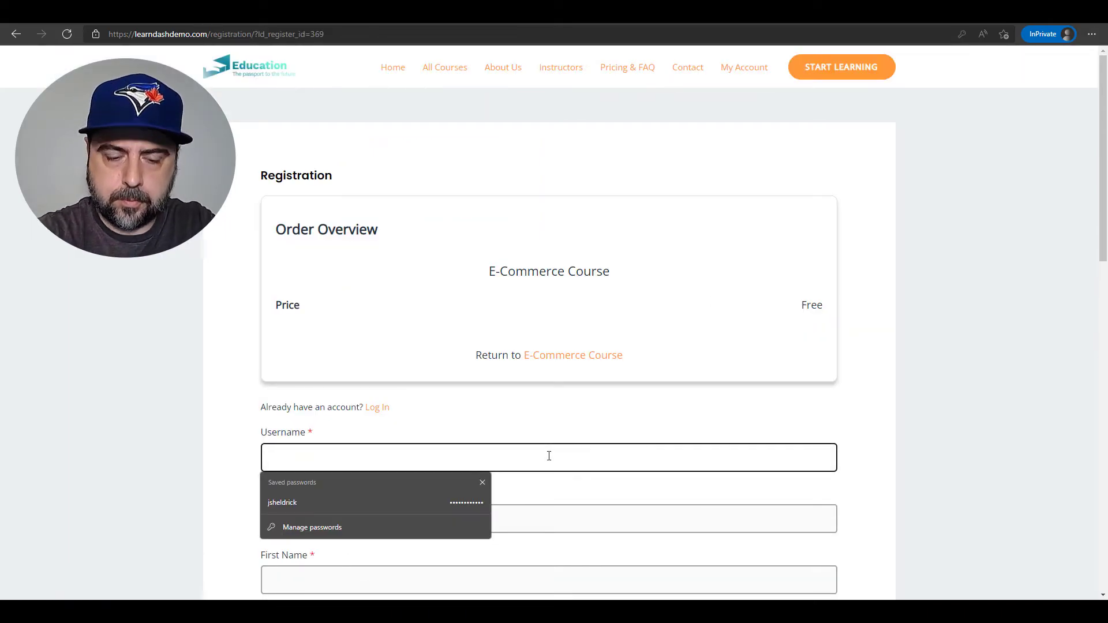
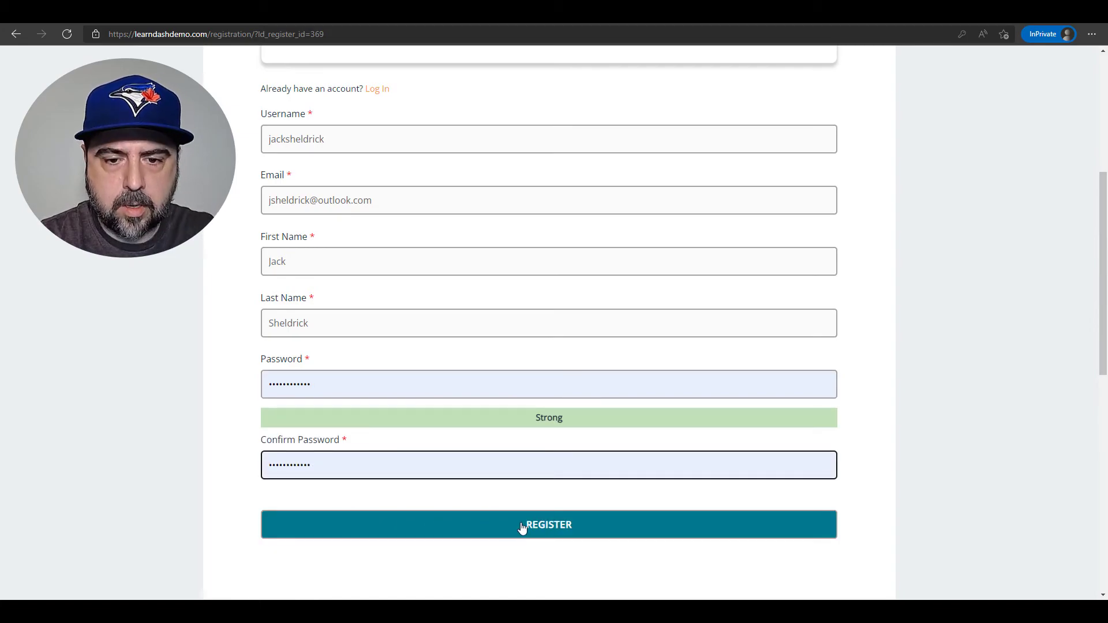
{"action": "left_click", "coordinate": [550, 524]}
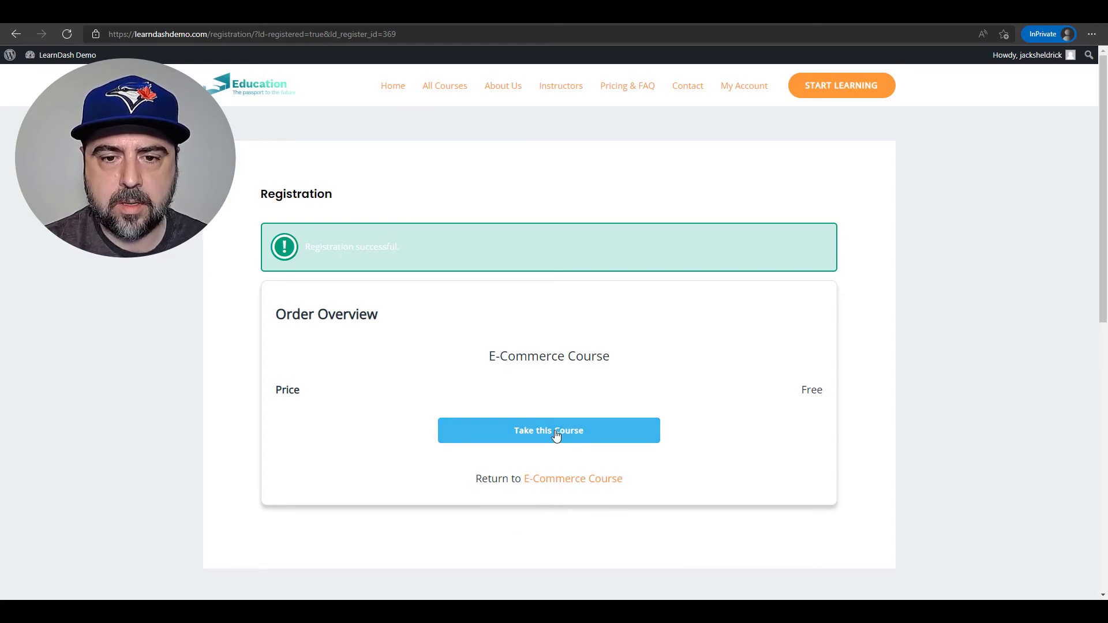
- Enroll in the E-Commerce Course, triggering the Self-starter Award popup
{"action": "left_click", "coordinate": [549, 431]}
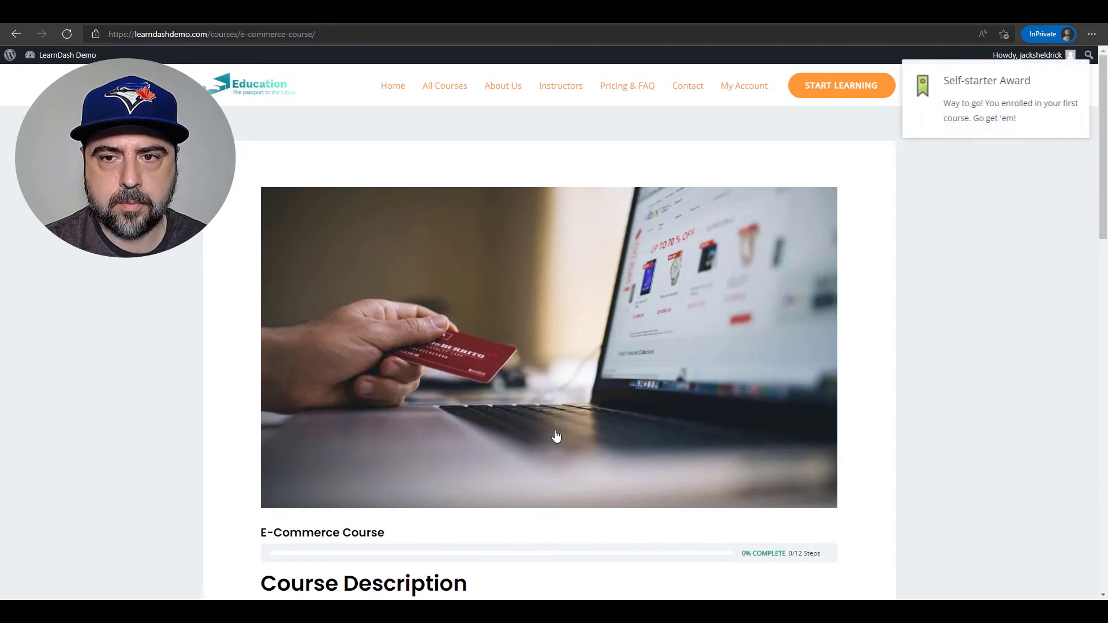